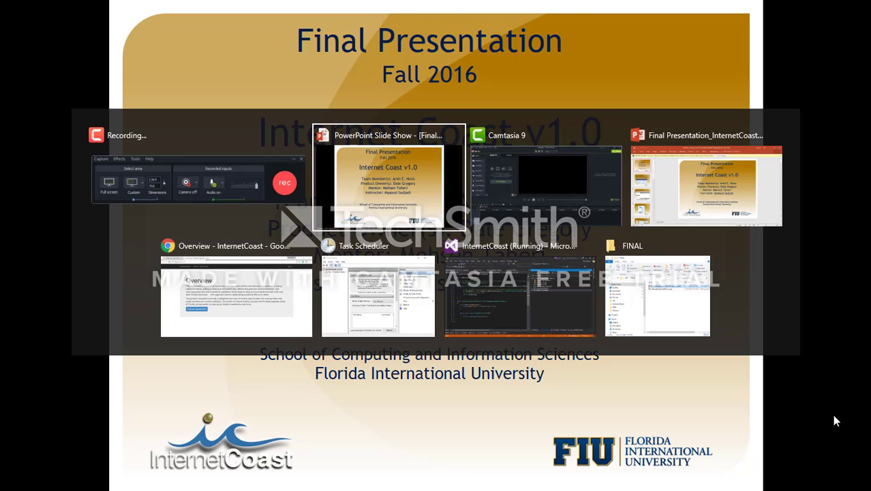
{"action": "mouse_move", "coordinate": [236, 295]}
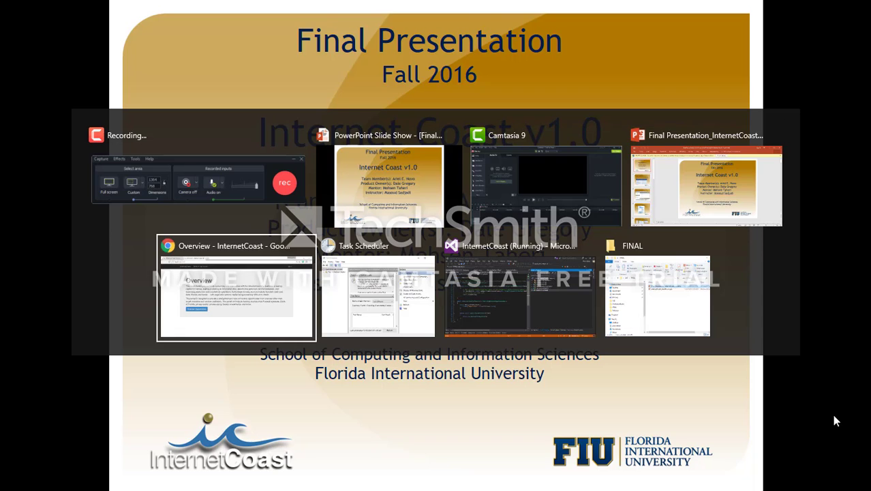
- Log in to InternetCoast with the saved credentials from the Overview page
{"action": "left_click", "coordinate": [235, 286]}
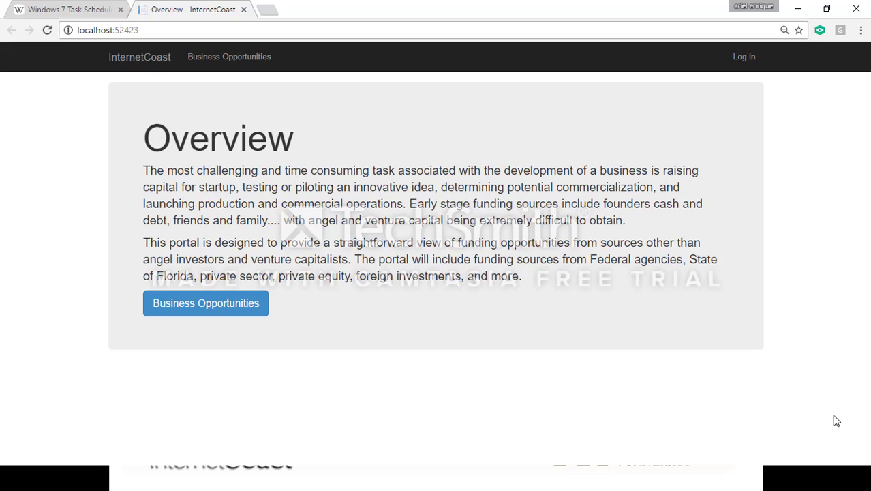
{"action": "mouse_move", "coordinate": [859, 301]}
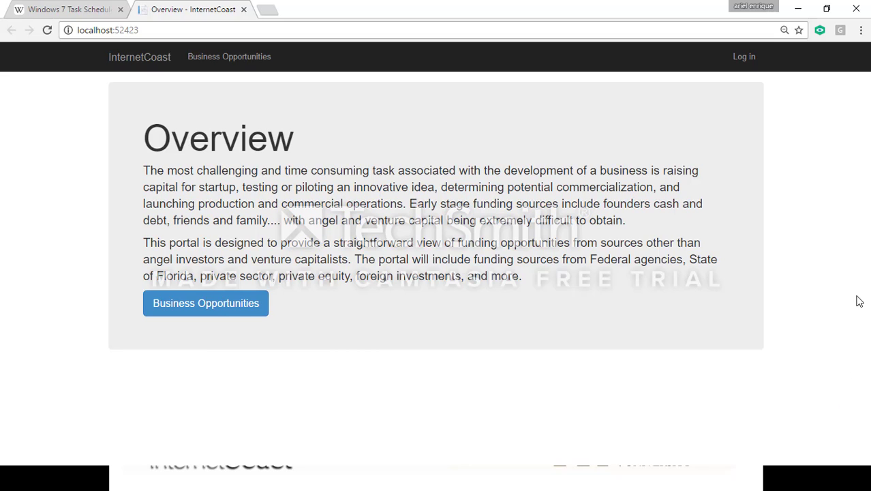
{"action": "left_click", "coordinate": [745, 58]}
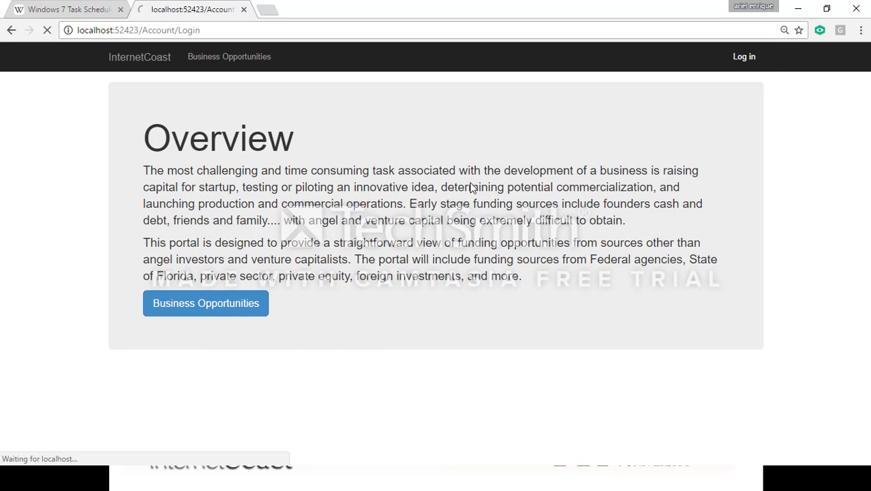
{"action": "left_click", "coordinate": [745, 57]}
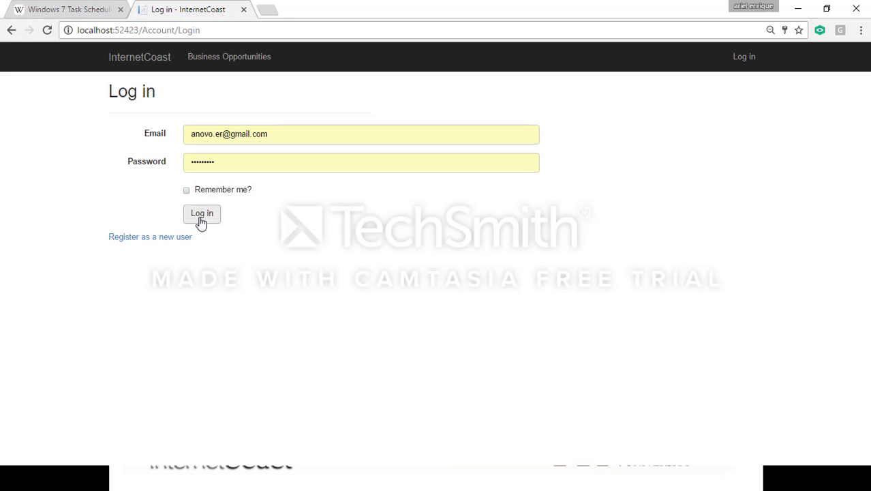
{"action": "left_click", "coordinate": [202, 213]}
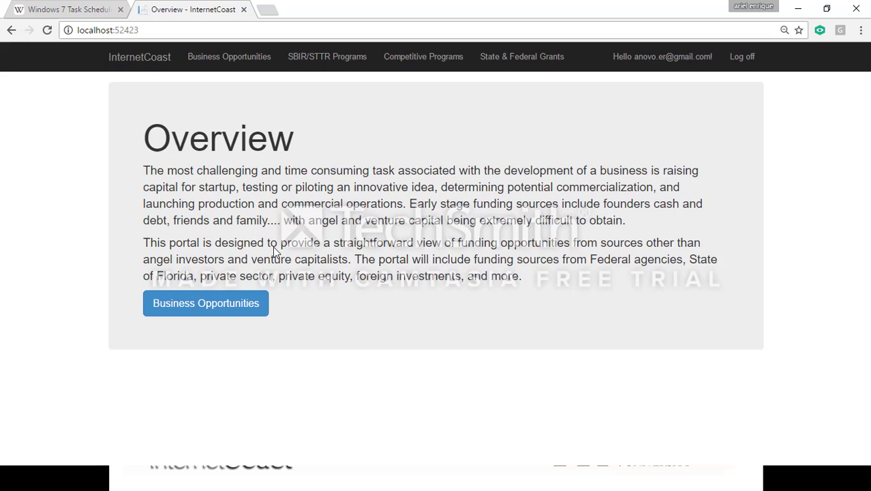
{"action": "mouse_move", "coordinate": [229, 57]}
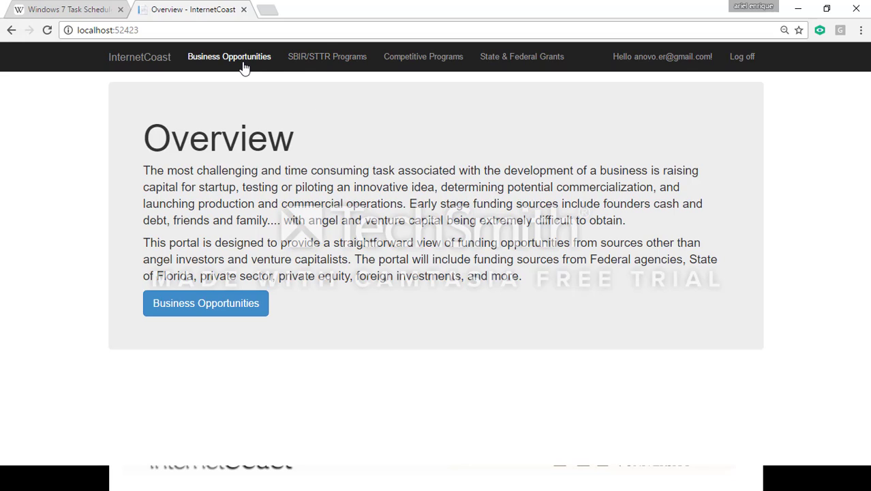
{"action": "mouse_move", "coordinate": [327, 57]}
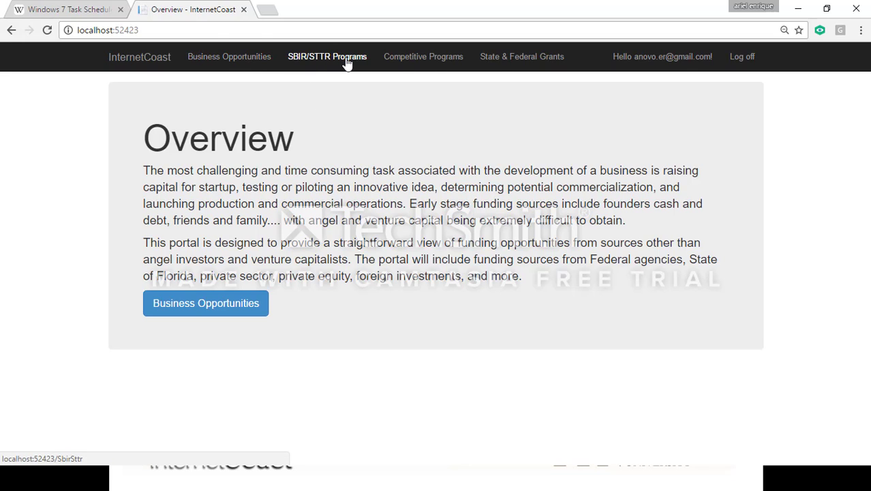
{"action": "mouse_move", "coordinate": [279, 101]}
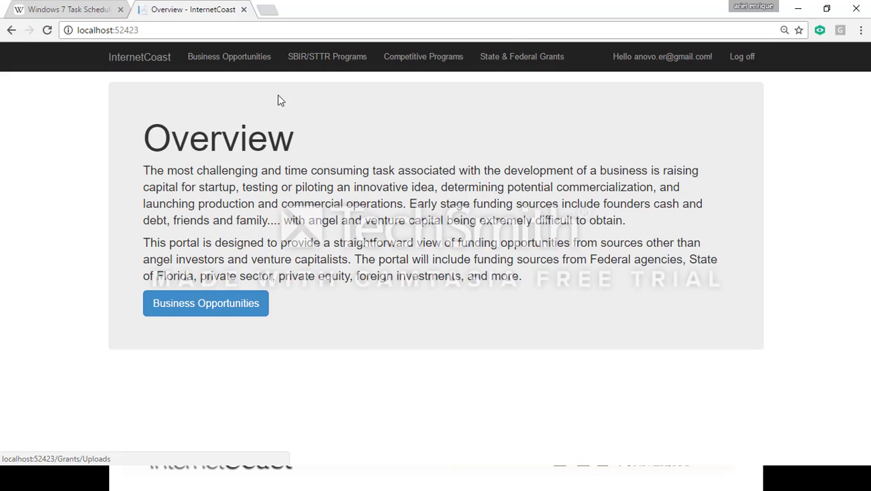
{"action": "mouse_move", "coordinate": [330, 84]}
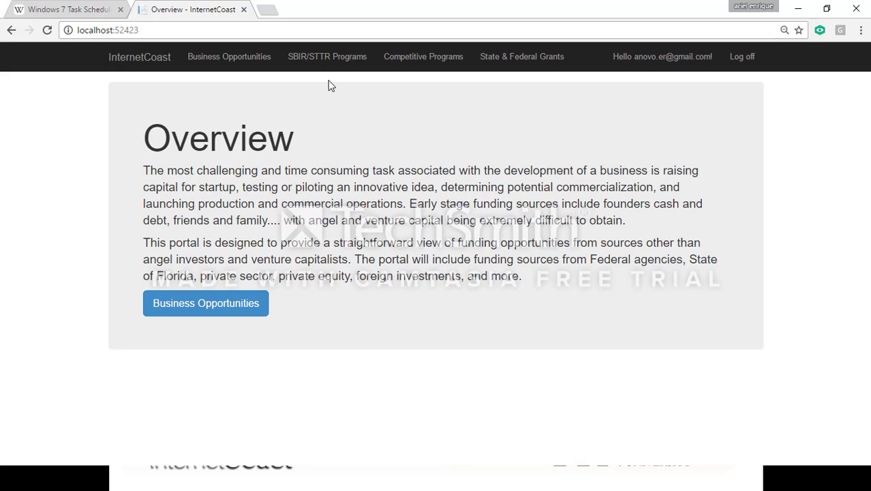
{"action": "mouse_move", "coordinate": [327, 55]}
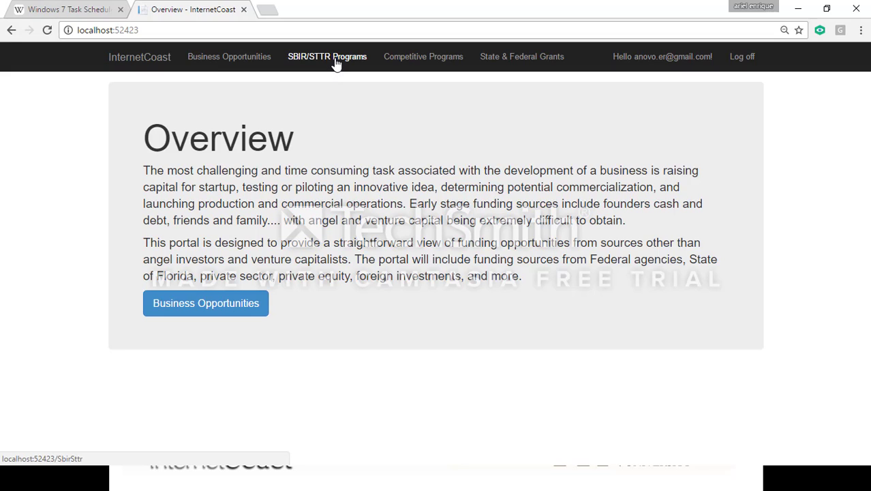
{"action": "mouse_move", "coordinate": [321, 90]}
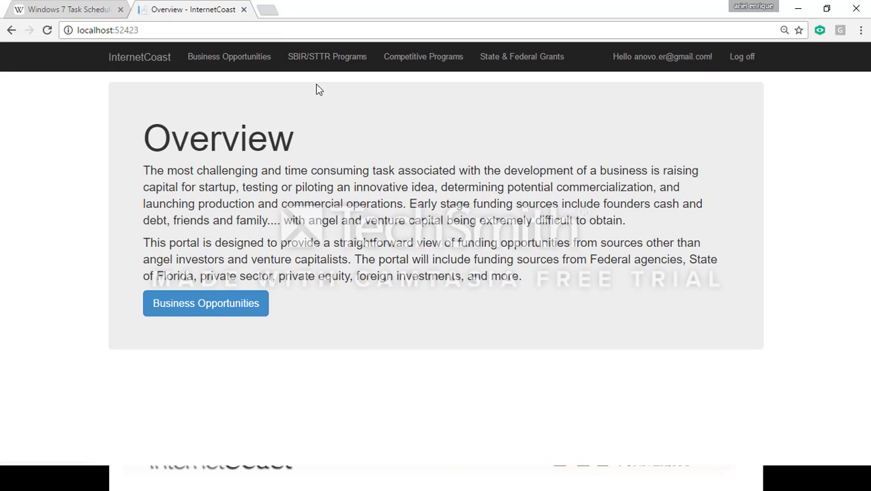
{"action": "mouse_move", "coordinate": [328, 61]}
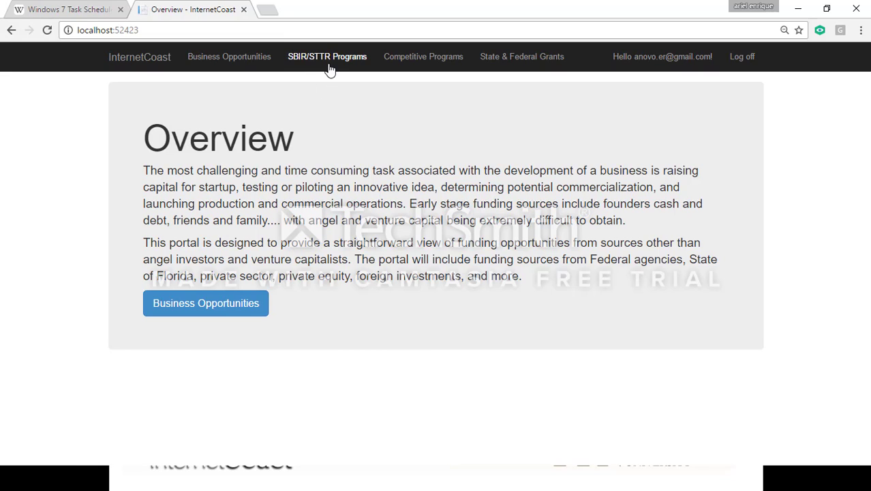
- Show the SBIR-STTR Programs listing, which has no records yet
{"action": "left_click", "coordinate": [327, 58]}
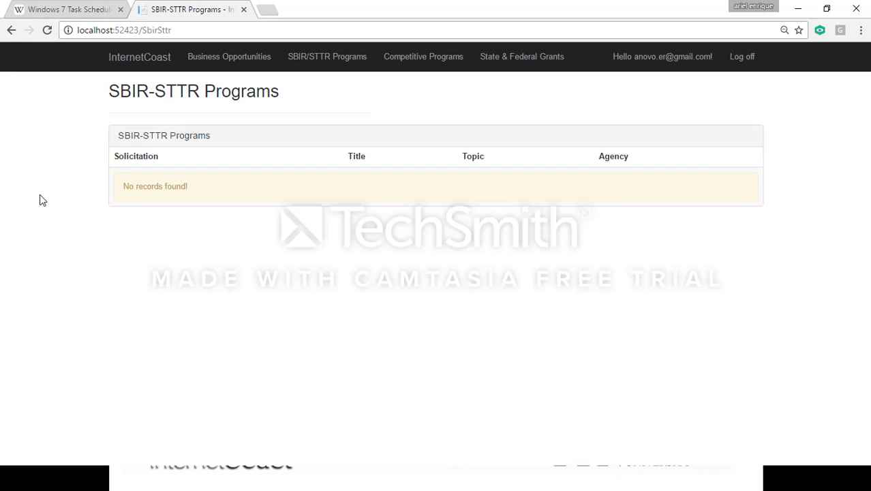
{"action": "mouse_move", "coordinate": [327, 57]}
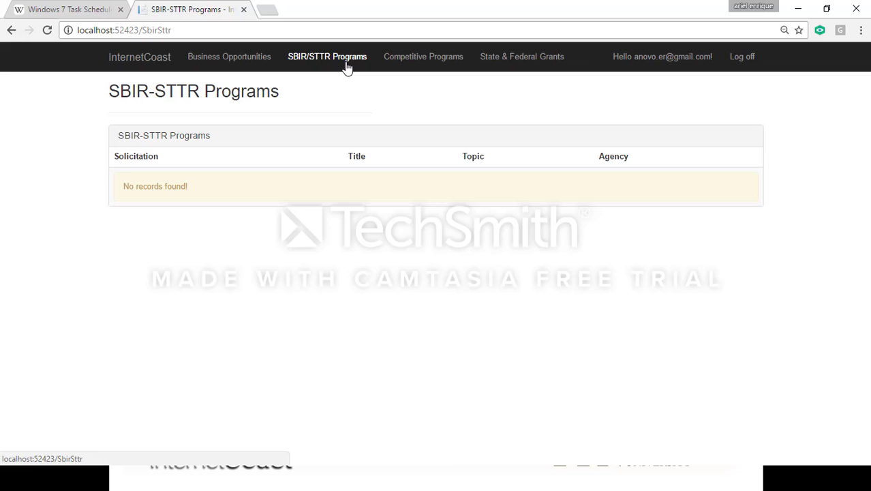
{"action": "mouse_move", "coordinate": [121, 175]}
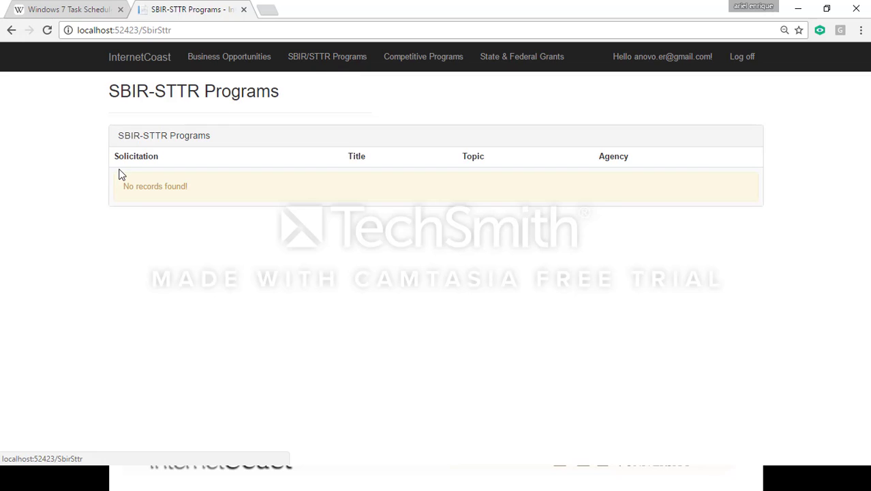
{"action": "mouse_move", "coordinate": [243, 108]}
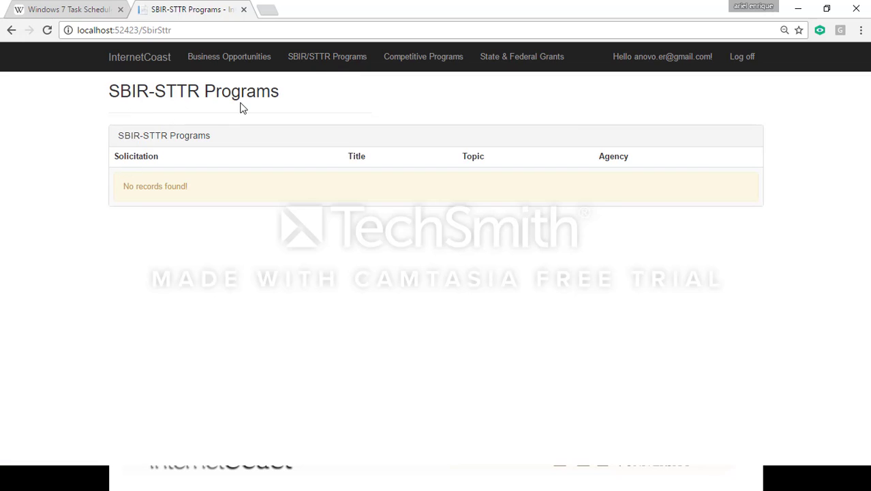
{"action": "mouse_move", "coordinate": [144, 122]}
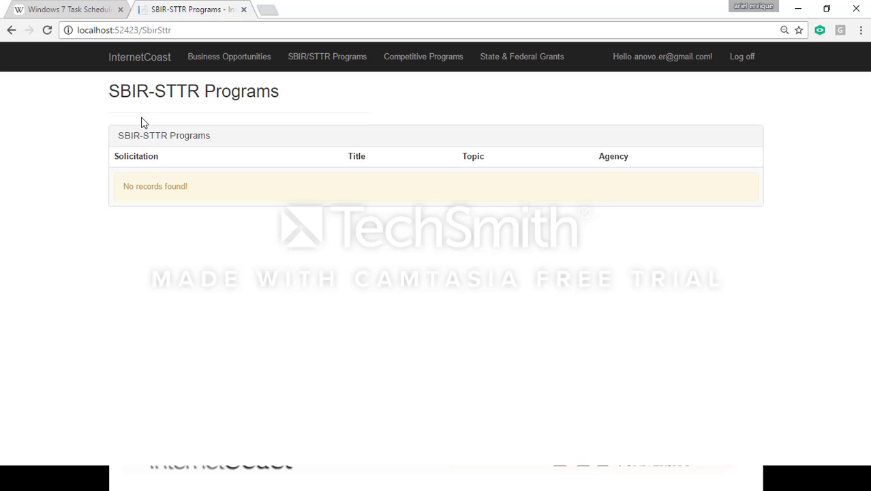
{"action": "mouse_move", "coordinate": [422, 58]}
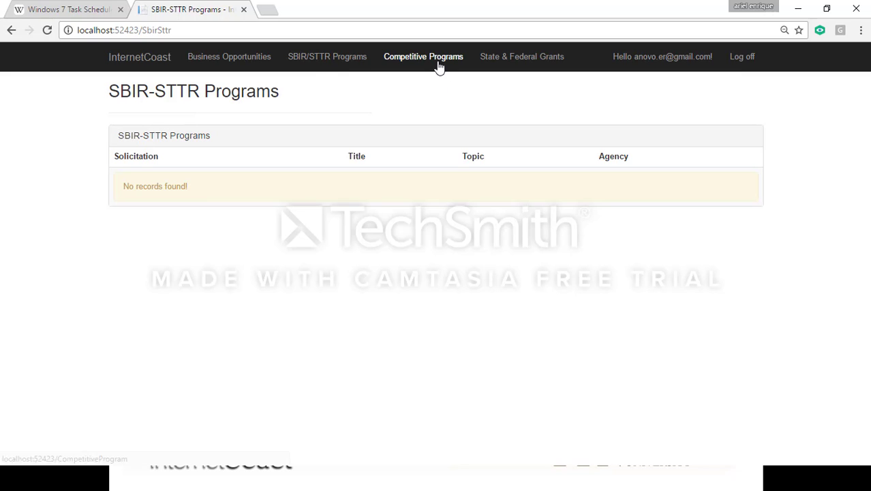
- Start a new competitive program named Test in Competitive Programs, then add a blank browser tab
{"action": "left_click", "coordinate": [423, 57]}
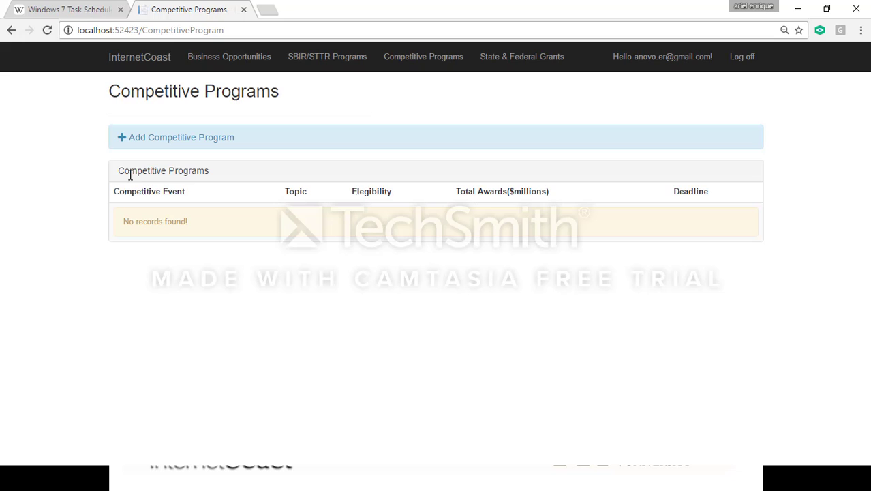
{"action": "mouse_move", "coordinate": [164, 221]}
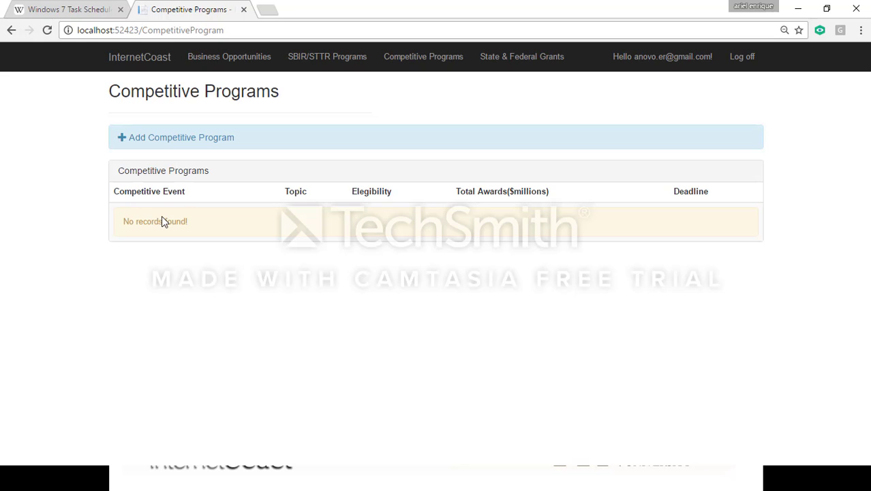
{"action": "mouse_move", "coordinate": [123, 150]}
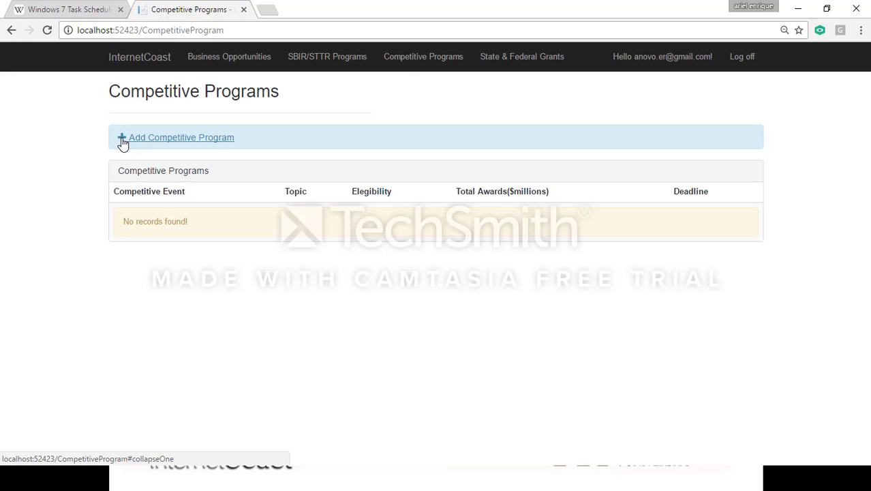
{"action": "left_click", "coordinate": [180, 137]}
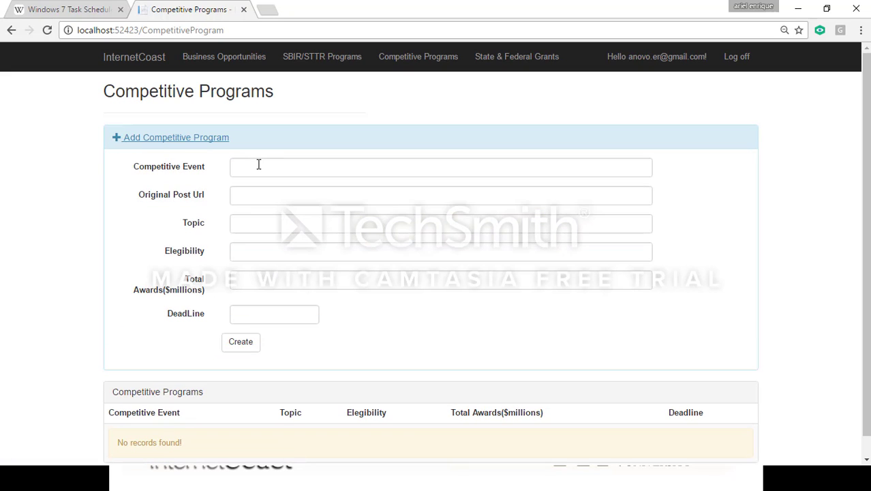
{"action": "type", "text": "t"}
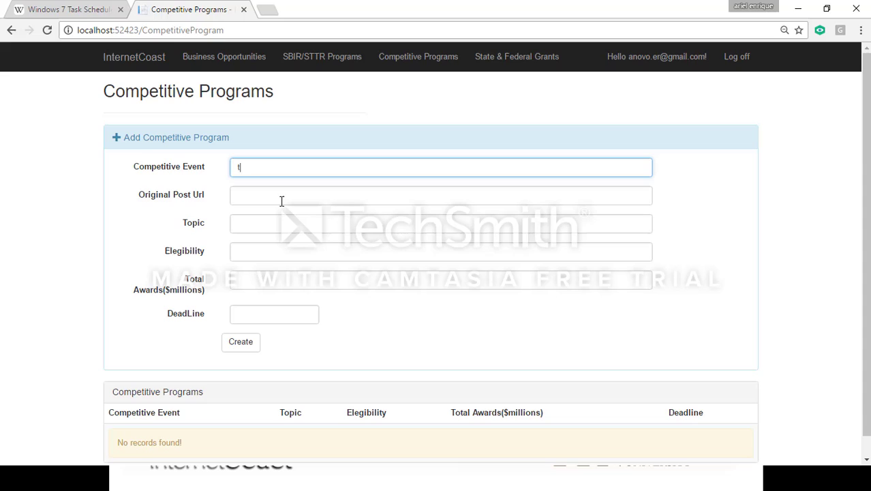
{"action": "key", "text": "Backspace"}
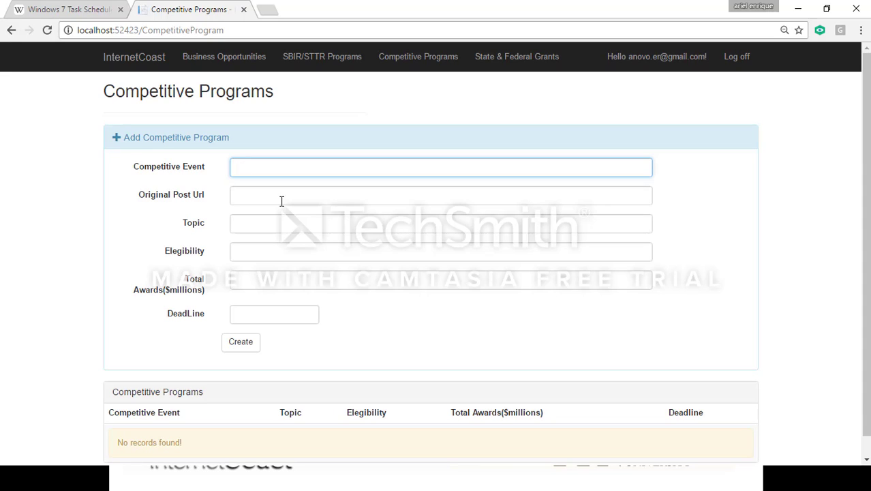
{"action": "type", "text": "Test"}
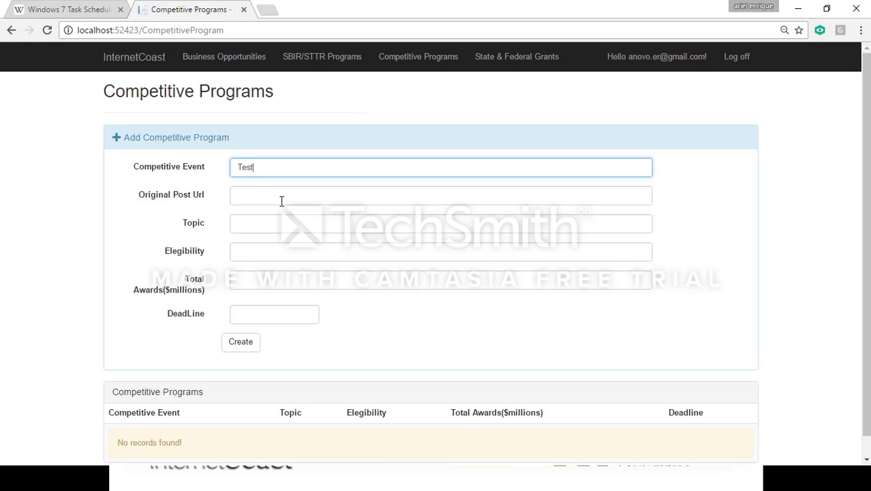
{"action": "left_click", "coordinate": [440, 196]}
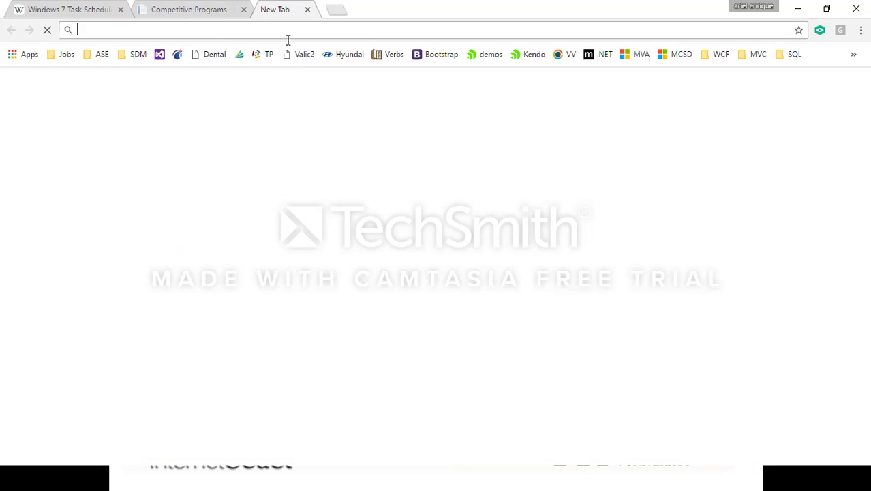
- Load the VIP site at vip.fiu.edu in the new tab
{"action": "type", "text": "vip.fiu.edu"}
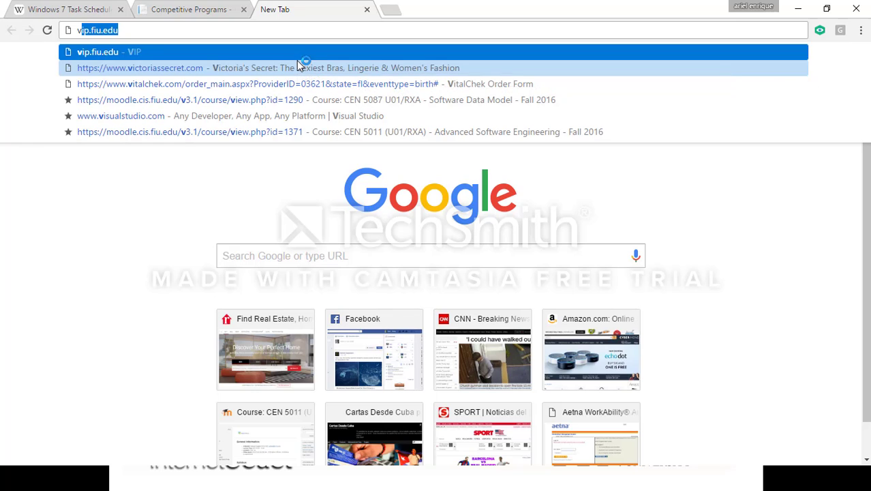
{"action": "key", "text": "Return"}
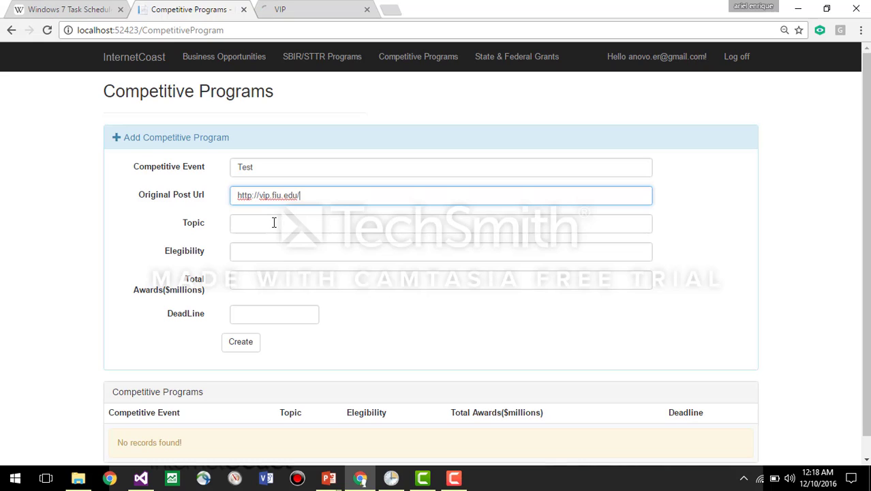
- Create the Test program with topic Test, eligibility Open, 10 total awards and deadline 12/21/2033
{"action": "left_click", "coordinate": [273, 223]}
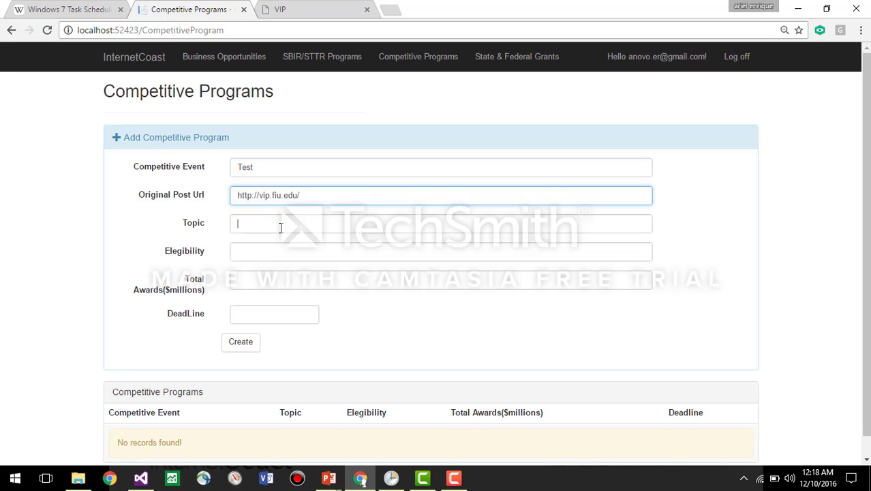
{"action": "type", "text": "Te"}
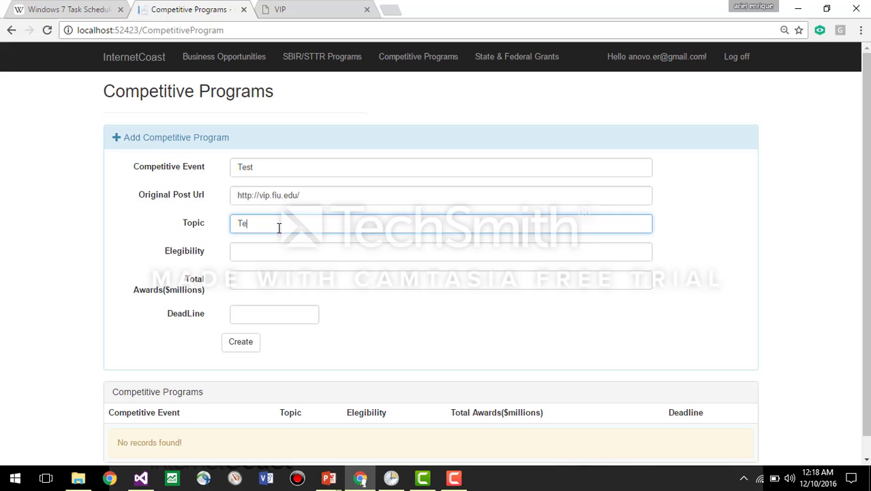
{"action": "left_click", "coordinate": [442, 251]}
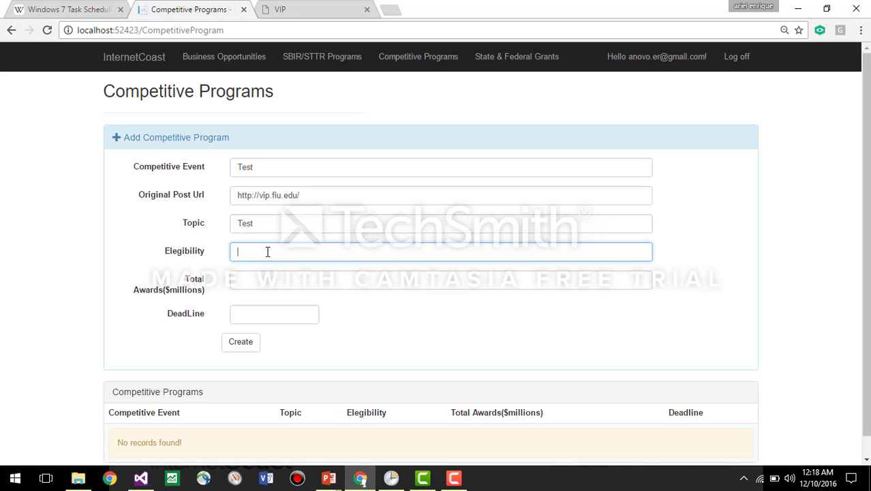
{"action": "type", "text": "Open"}
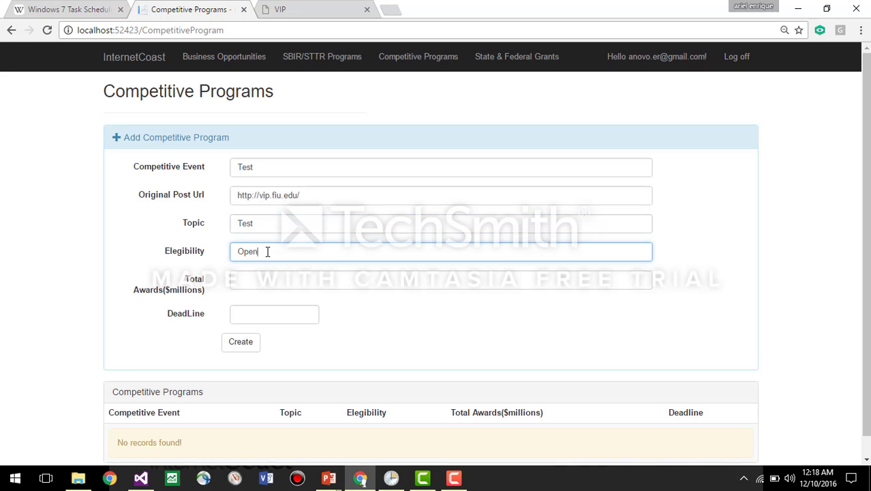
{"action": "type", "text": "10"}
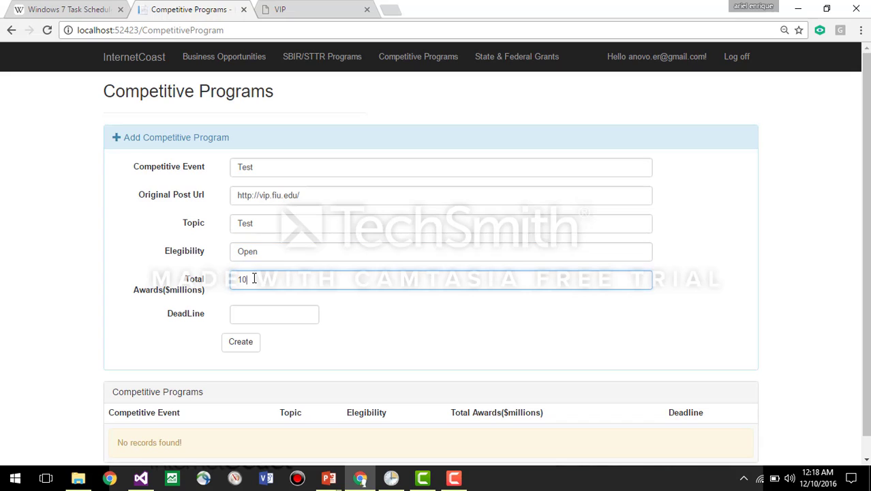
{"action": "left_click", "coordinate": [274, 314]}
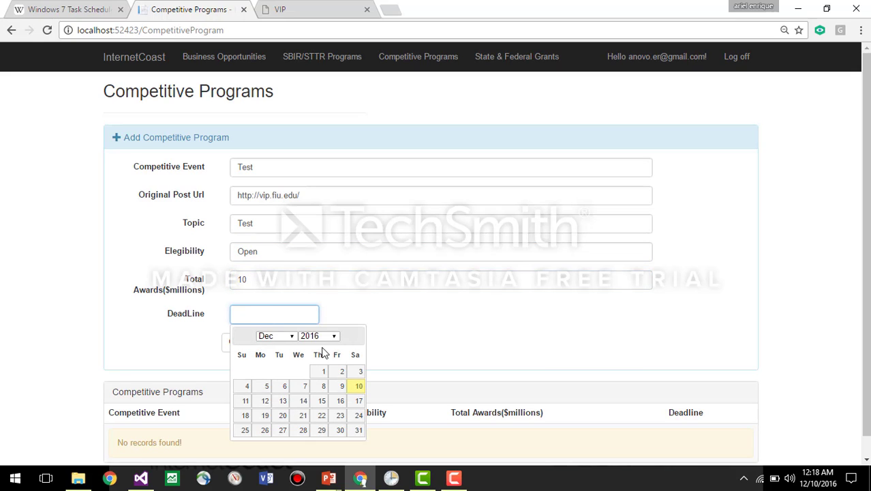
{"action": "left_click", "coordinate": [319, 335]}
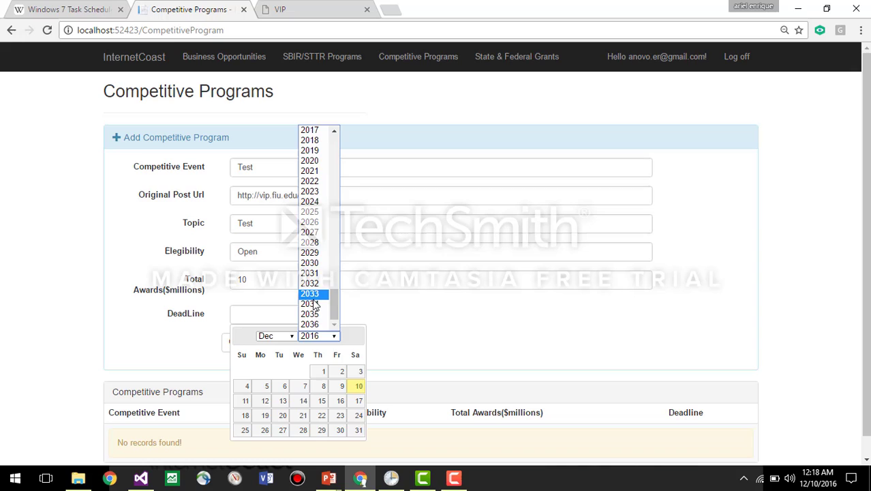
{"action": "left_click", "coordinate": [240, 341]}
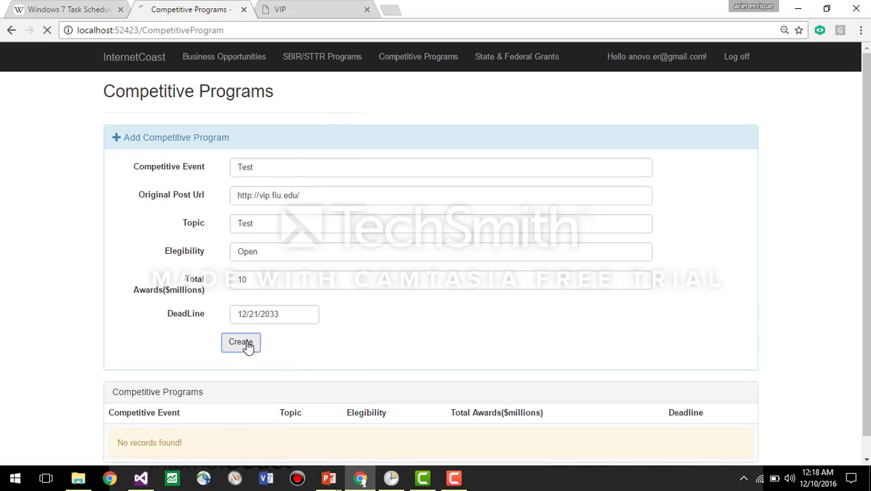
{"action": "left_click", "coordinate": [240, 341]}
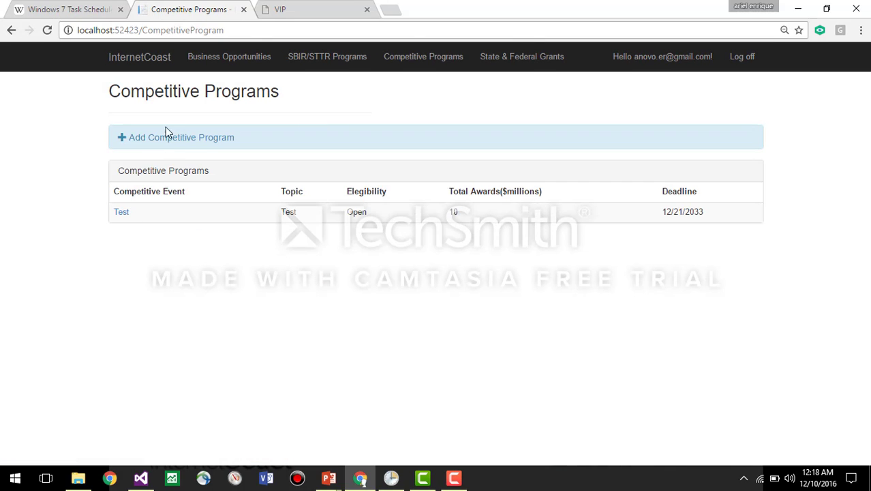
{"action": "mouse_move", "coordinate": [220, 136]}
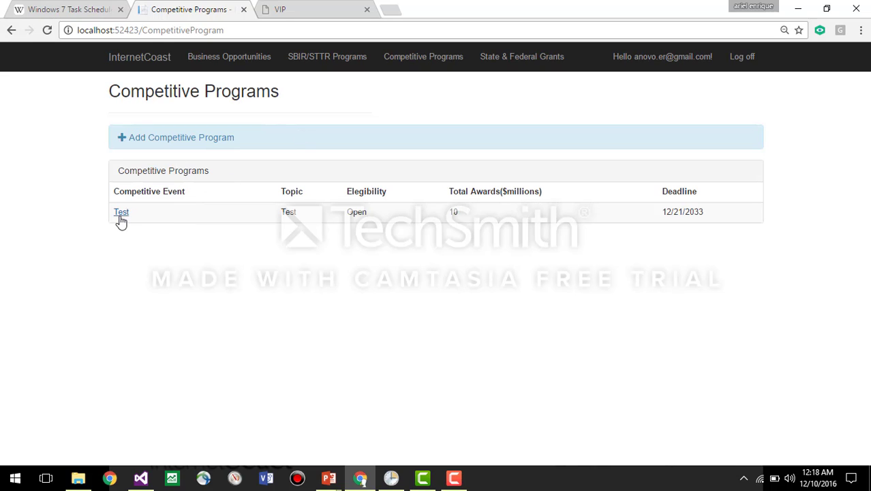
{"action": "mouse_move", "coordinate": [680, 213]}
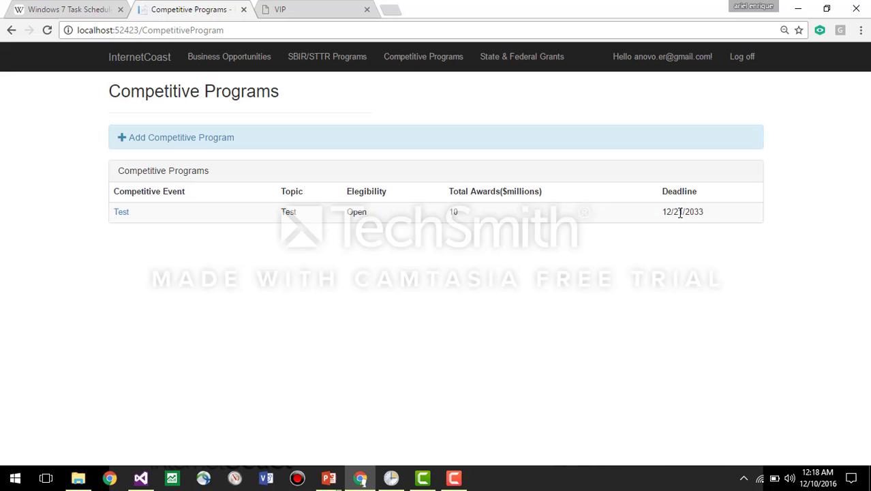
{"action": "mouse_move", "coordinate": [457, 155]}
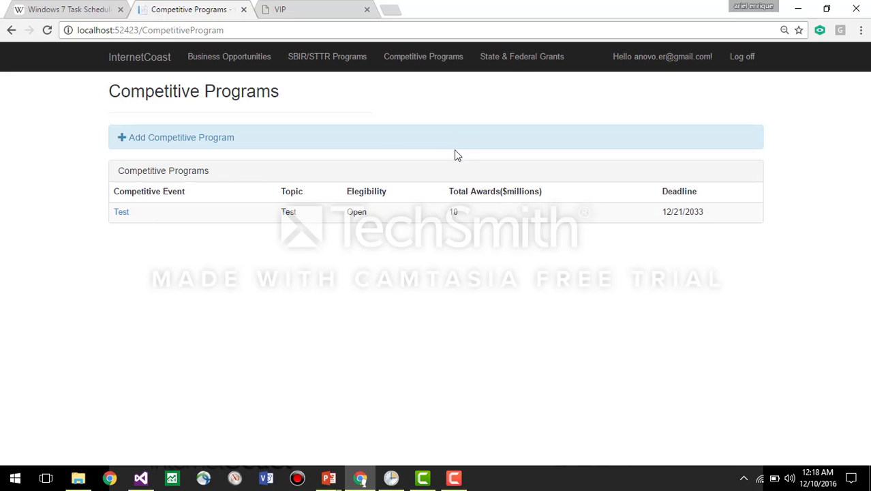
- Go to the State & Federal Grants page with its empty grants list
{"action": "left_click", "coordinate": [521, 58]}
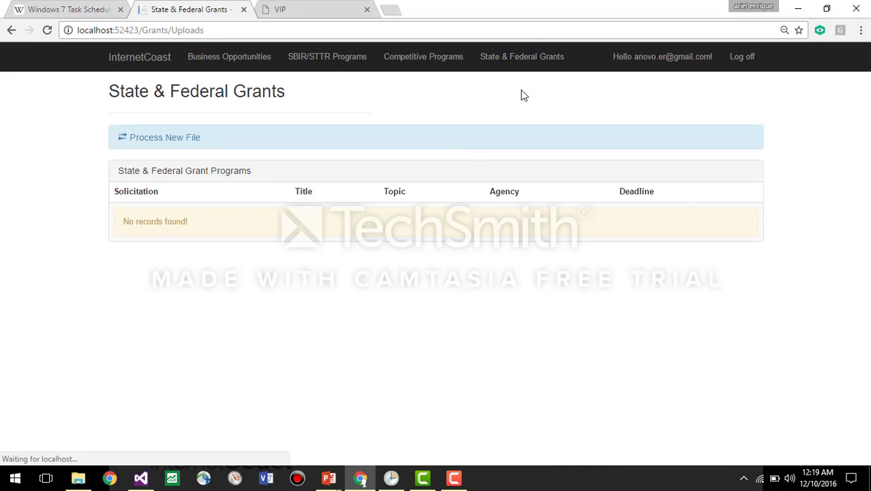
{"action": "mouse_move", "coordinate": [523, 58]}
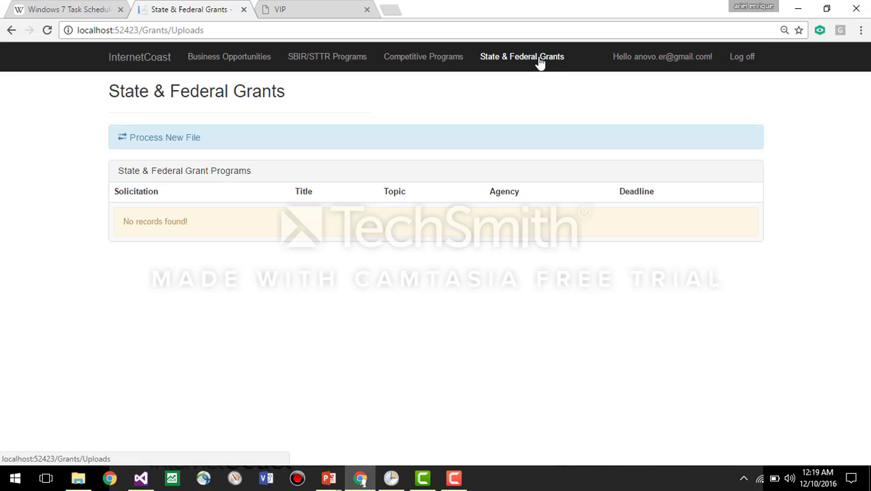
{"action": "mouse_move", "coordinate": [494, 73]}
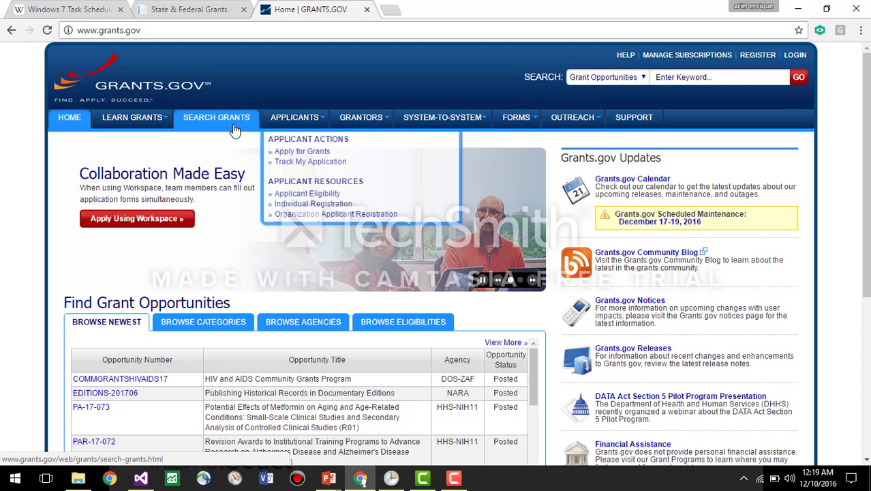
{"action": "left_click", "coordinate": [215, 117]}
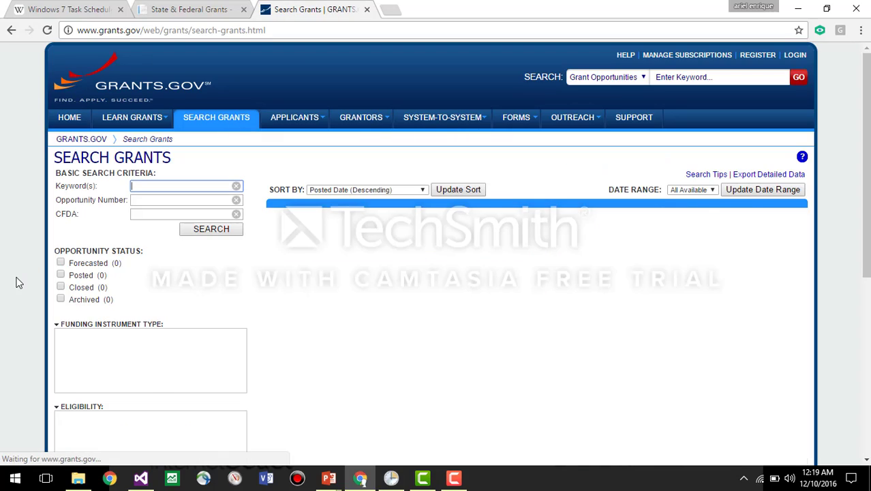
{"action": "left_click", "coordinate": [211, 229]}
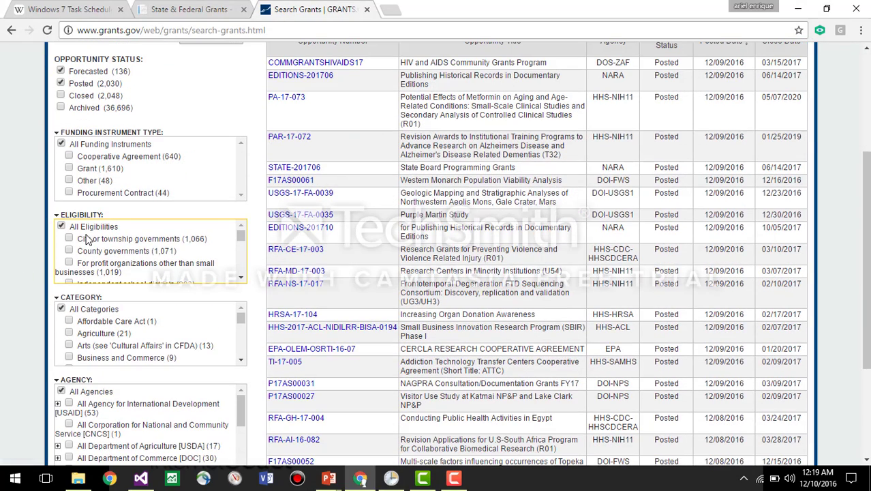
{"action": "scroll", "scroll_direction": "down", "scroll_amount": 3}
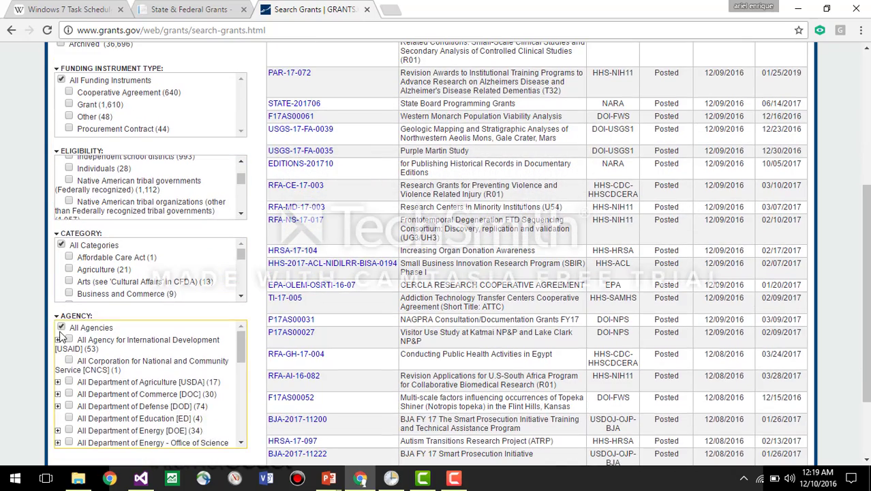
{"action": "scroll", "scroll_direction": "down", "scroll_amount": 3}
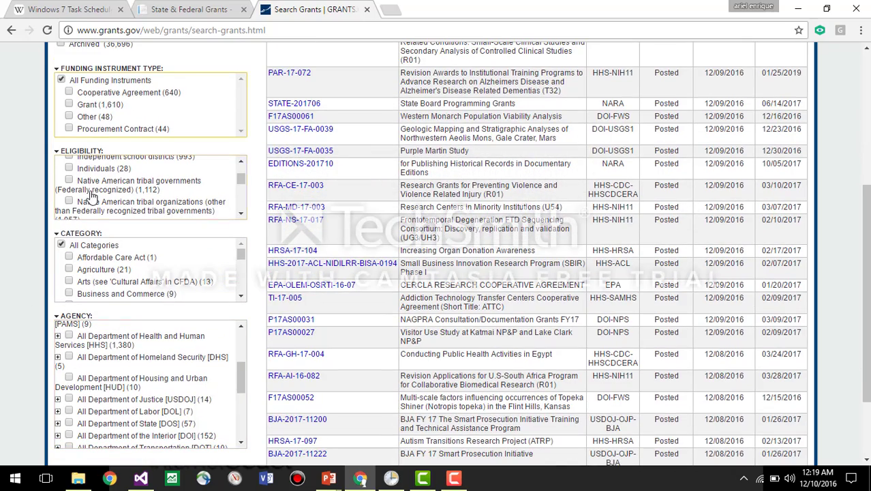
{"action": "scroll", "scroll_direction": "down", "scroll_amount": 3}
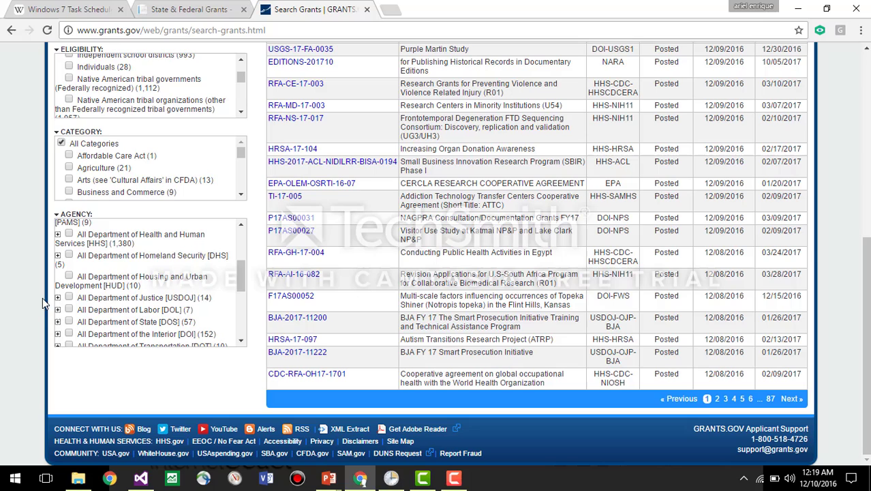
{"action": "scroll", "scroll_direction": "down", "scroll_amount": 3}
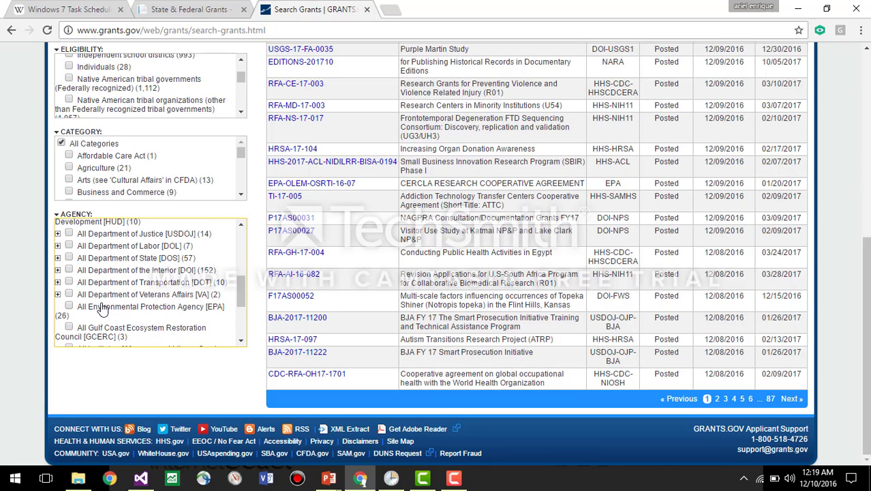
{"action": "mouse_move", "coordinate": [131, 316]}
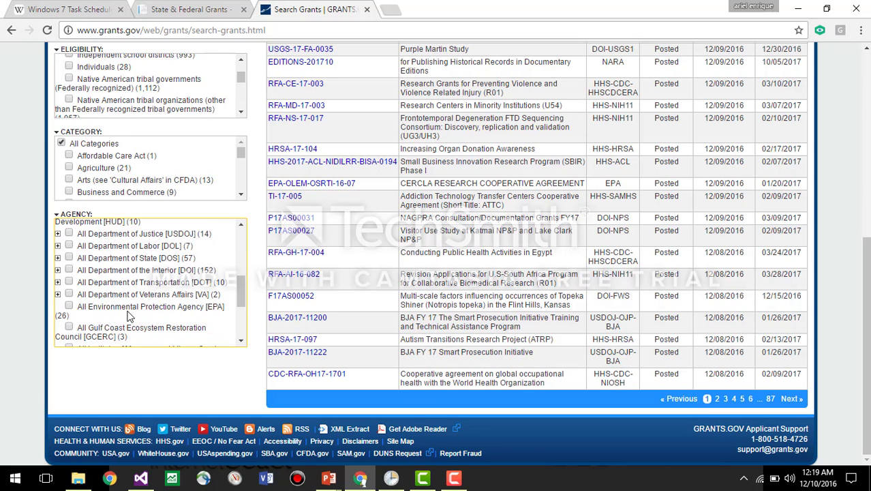
{"action": "scroll", "scroll_direction": "down", "scroll_amount": 3}
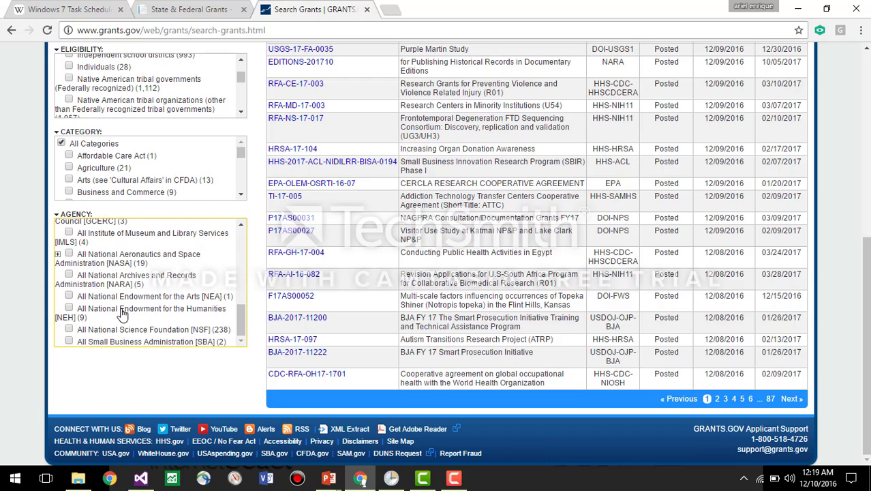
{"action": "scroll", "scroll_direction": "up", "scroll_amount": 3}
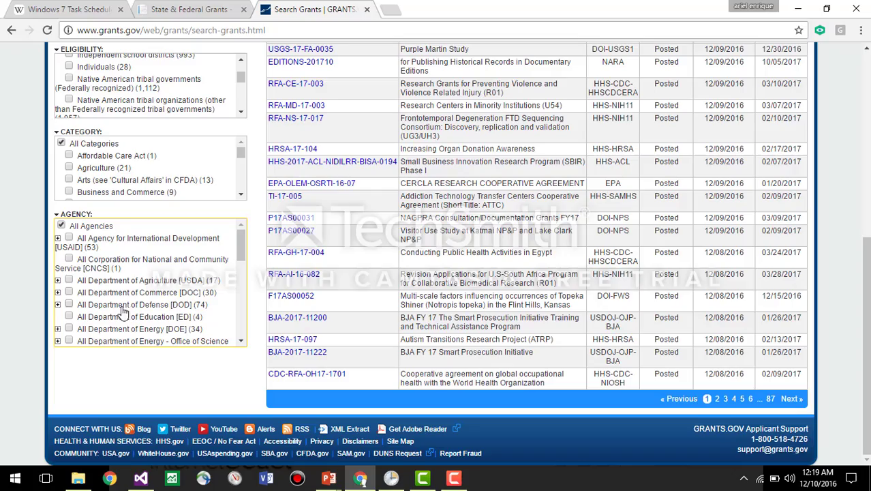
{"action": "scroll", "scroll_direction": "up", "scroll_amount": 3}
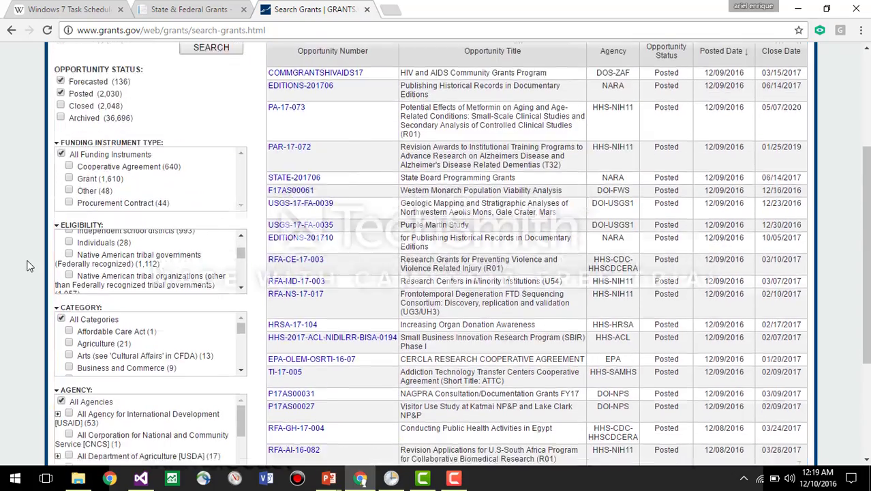
{"action": "scroll", "scroll_direction": "down", "scroll_amount": 3}
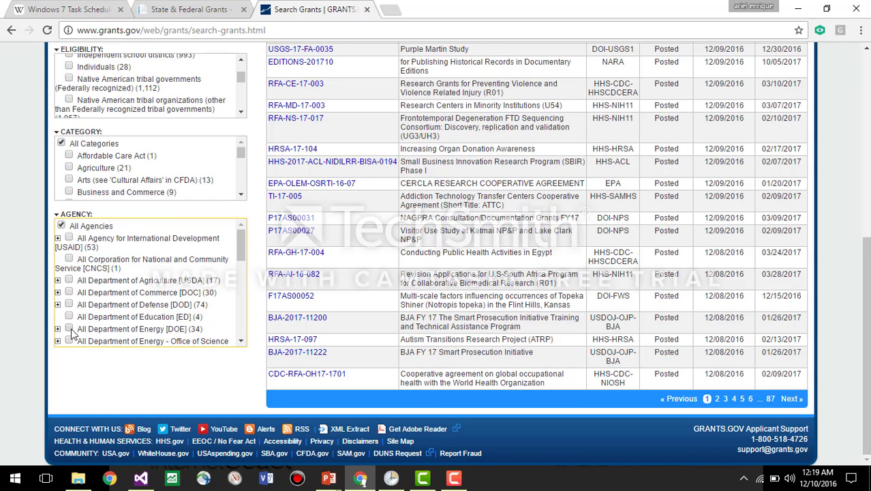
- Filter Grants.gov to All Department of Energy (34 matches) and export the detailed data
{"action": "left_click", "coordinate": [68, 329]}
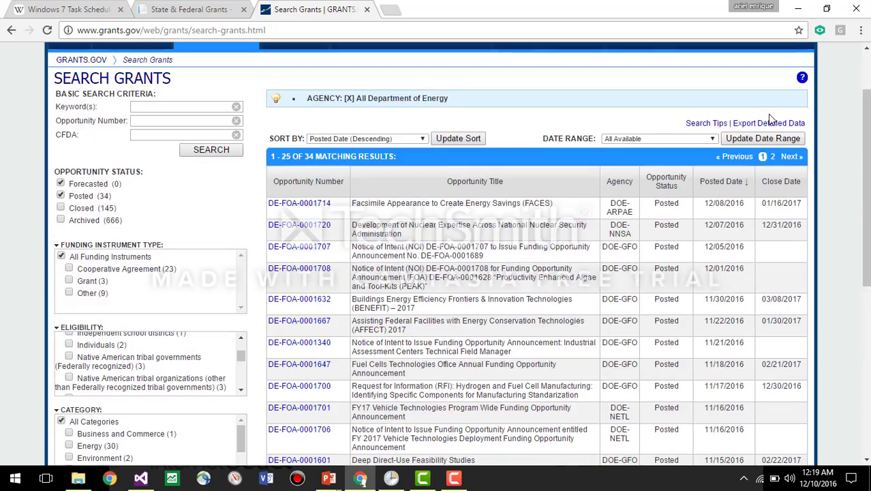
{"action": "scroll", "scroll_direction": "up", "scroll_amount": 3}
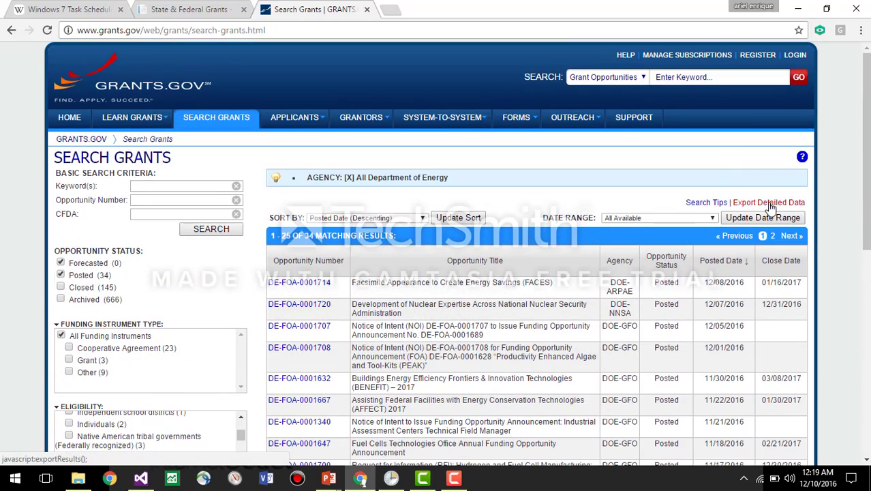
{"action": "left_click", "coordinate": [769, 202]}
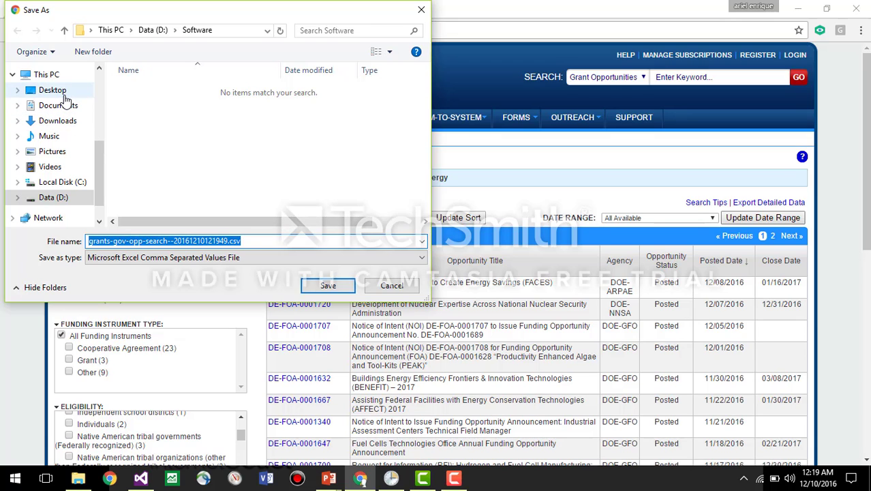
- Save grants-gov-opp-search--20161210121949.csv to the Desktop
{"action": "left_click", "coordinate": [52, 90]}
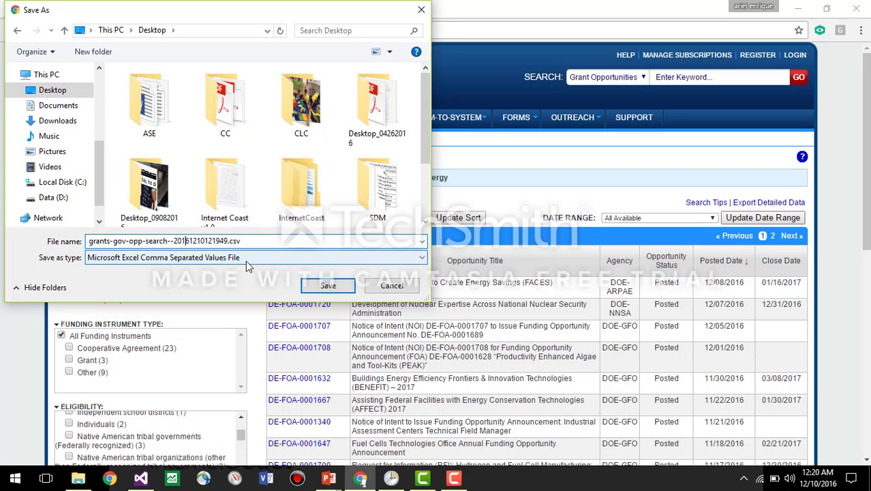
{"action": "mouse_move", "coordinate": [293, 276]}
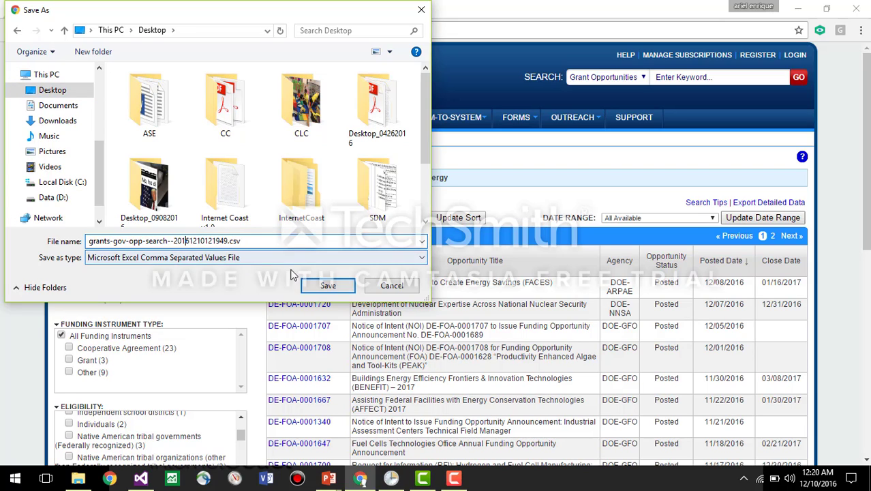
{"action": "left_click", "coordinate": [328, 285]}
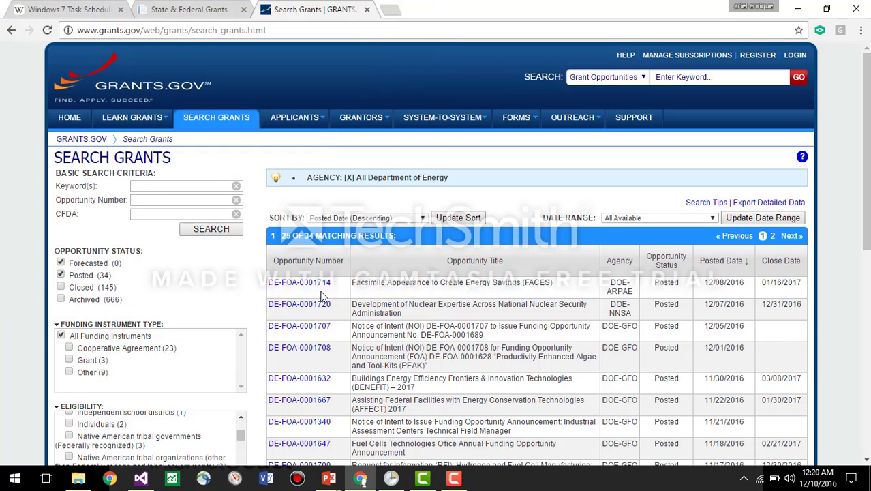
- Start processing a new grants file with Energy as the funds topic
{"action": "left_click", "coordinate": [191, 8]}
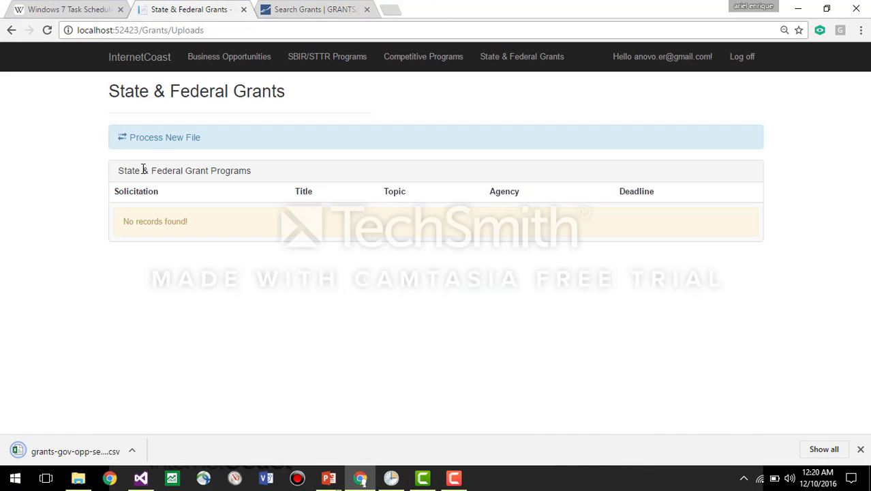
{"action": "left_click", "coordinate": [163, 137]}
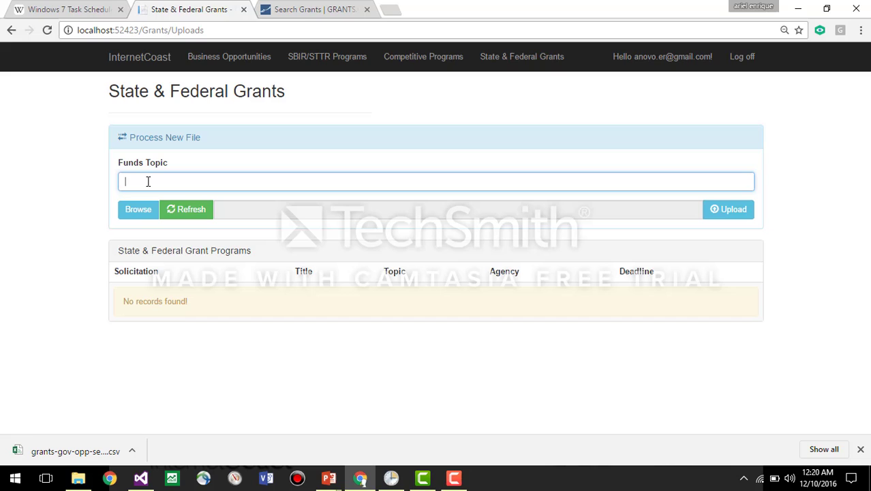
{"action": "type", "text": "En"}
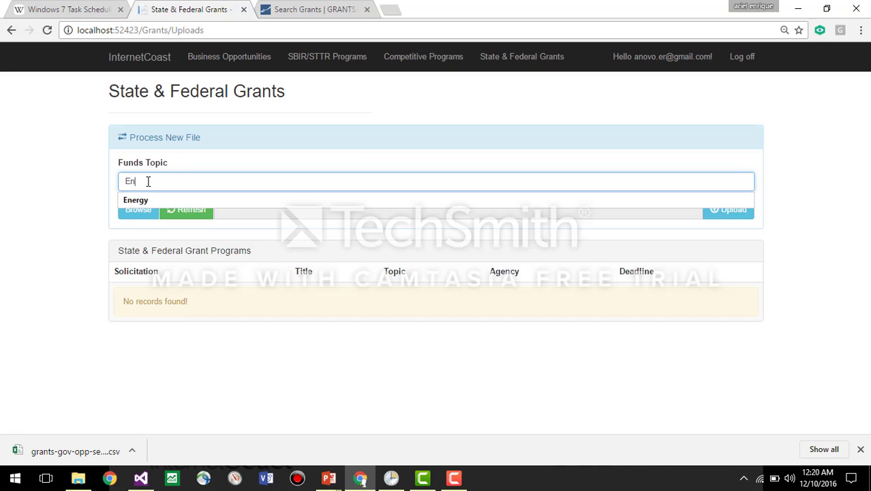
{"action": "left_click", "coordinate": [136, 199]}
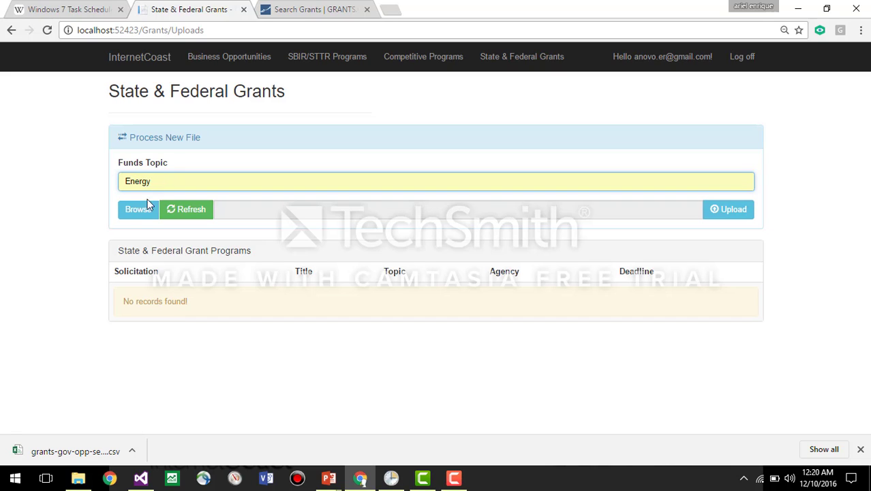
- Upload the exported Department of Energy CSV from the Desktop into the grants list
{"action": "left_click", "coordinate": [137, 210]}
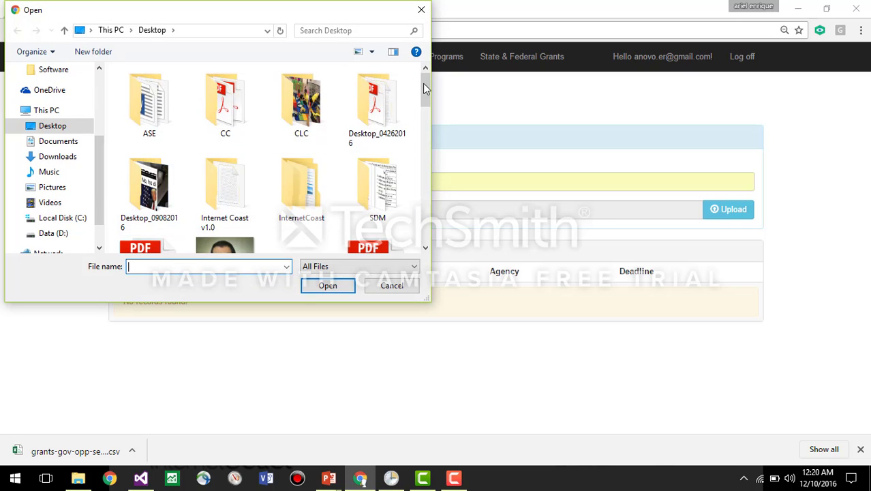
{"action": "scroll", "scroll_direction": "down", "scroll_amount": 3}
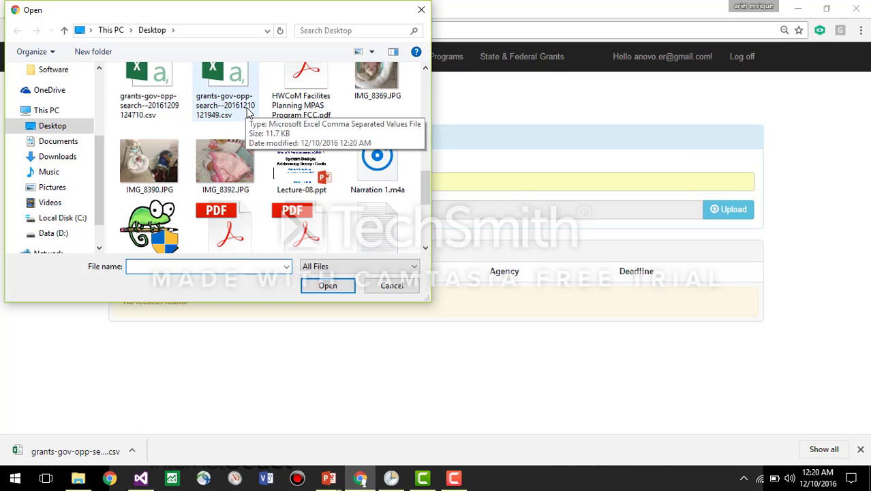
{"action": "mouse_move", "coordinate": [240, 106]}
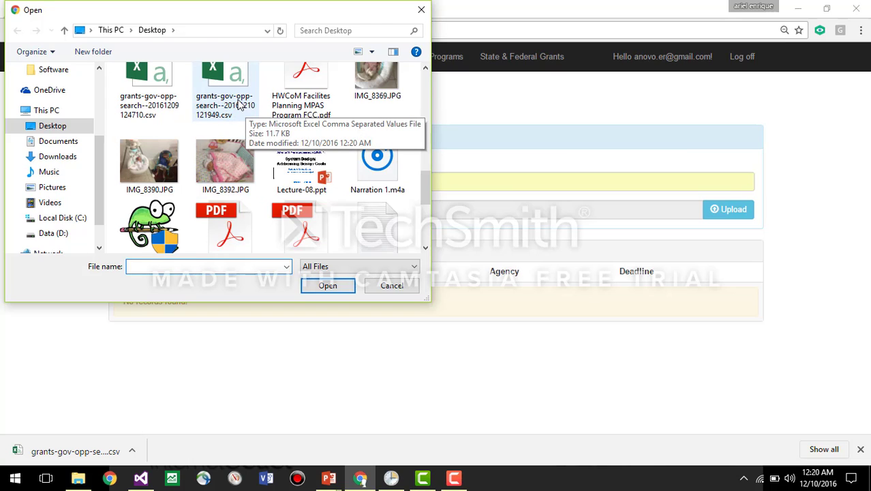
{"action": "left_click", "coordinate": [327, 285]}
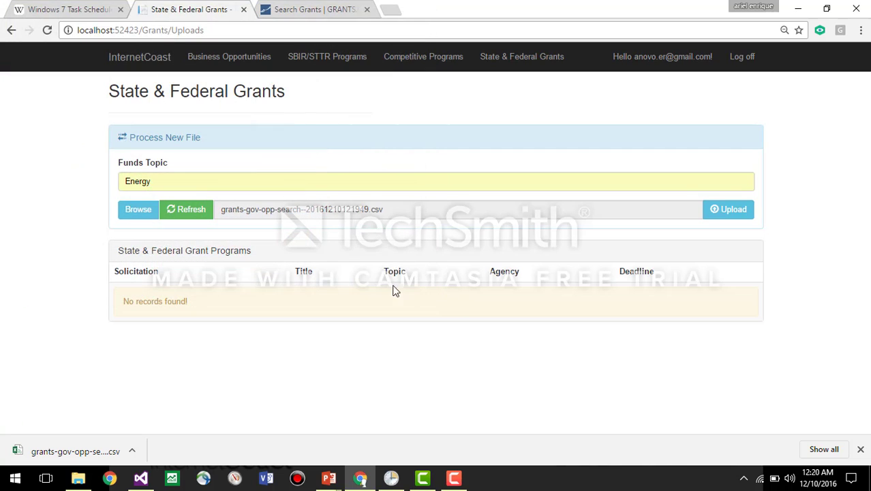
{"action": "left_click", "coordinate": [728, 210]}
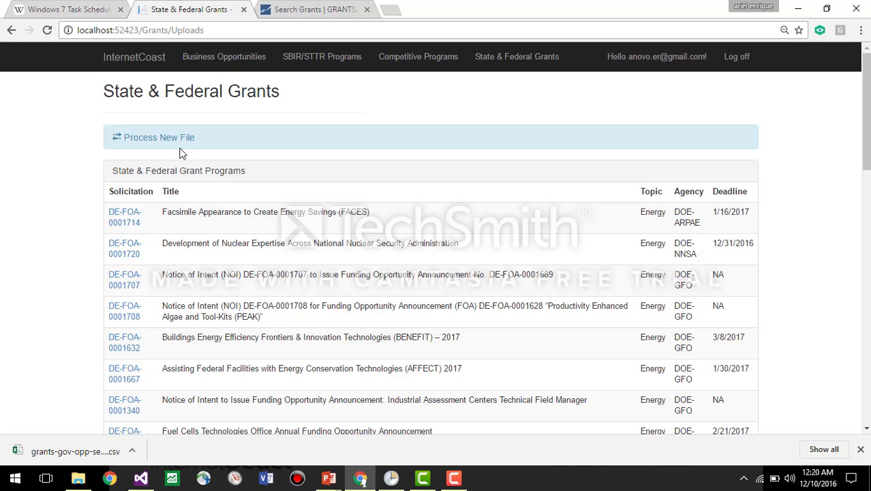
{"action": "left_click", "coordinate": [224, 57]}
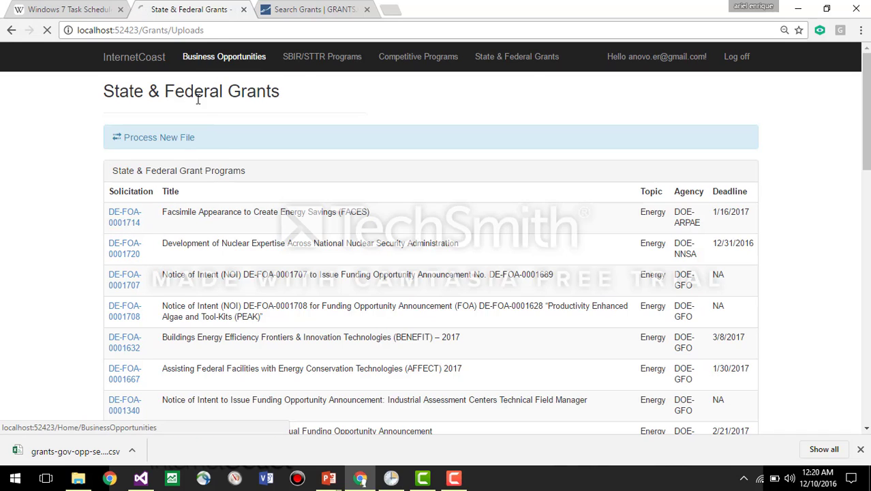
{"action": "left_click", "coordinate": [229, 56]}
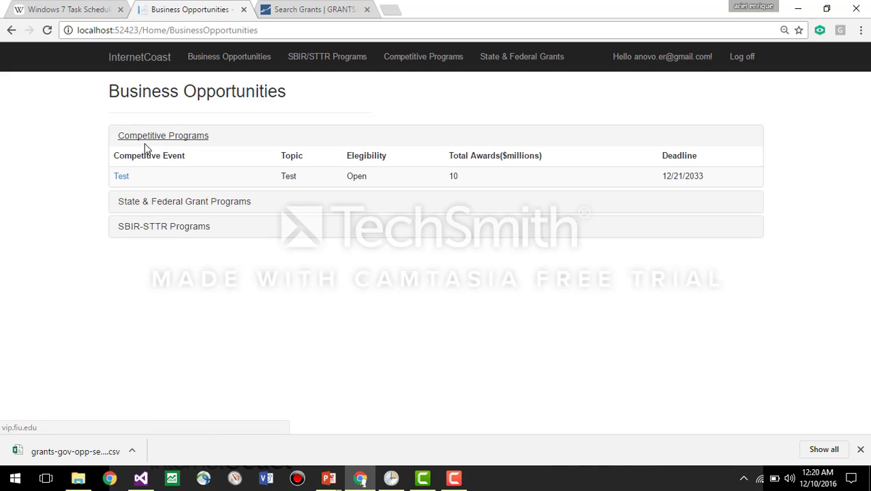
{"action": "left_click", "coordinate": [163, 135]}
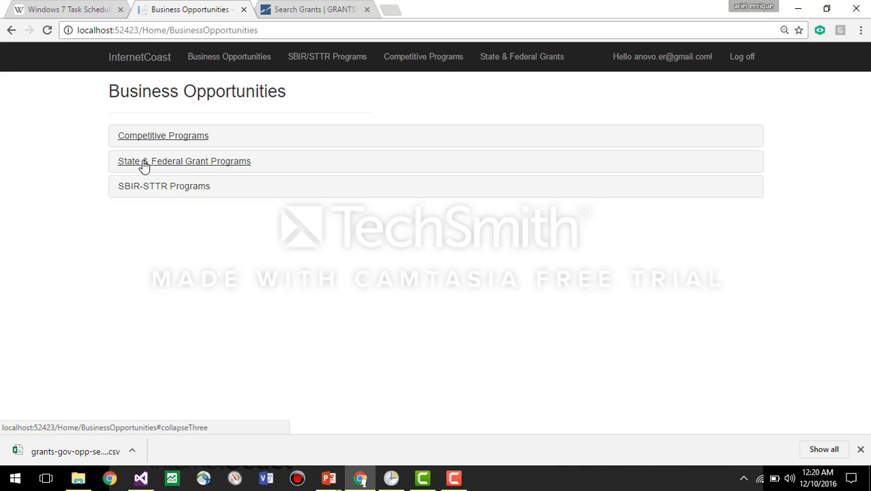
{"action": "left_click", "coordinate": [184, 161]}
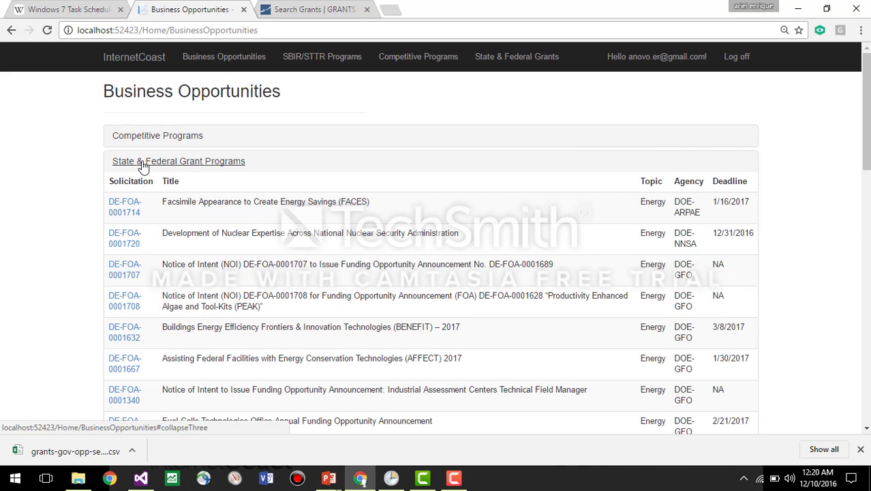
{"action": "scroll", "scroll_direction": "down", "scroll_amount": 3}
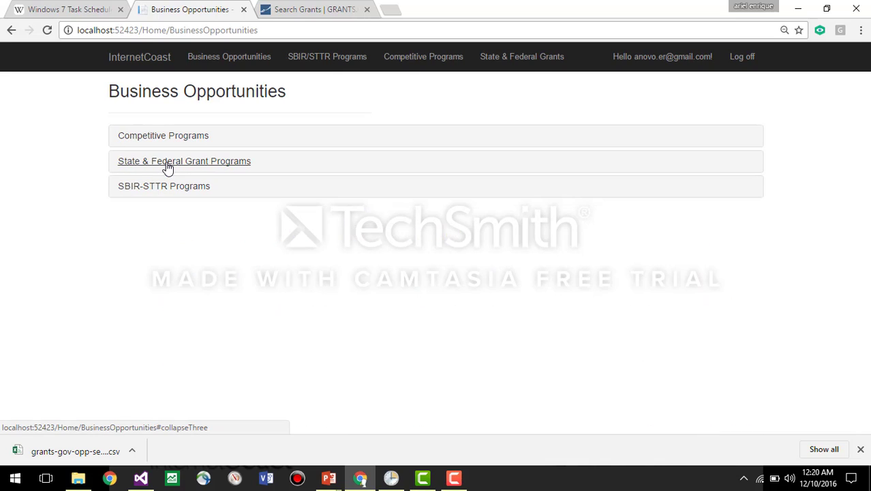
{"action": "left_click", "coordinate": [164, 185]}
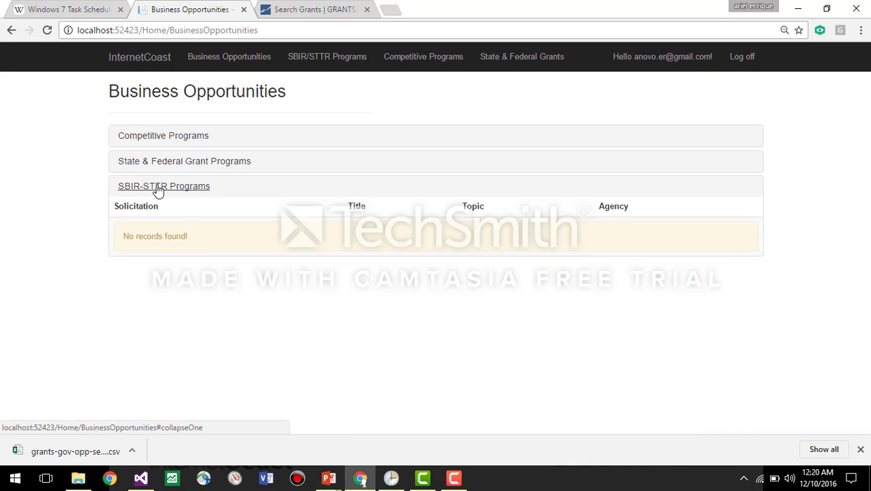
{"action": "left_click", "coordinate": [164, 186]}
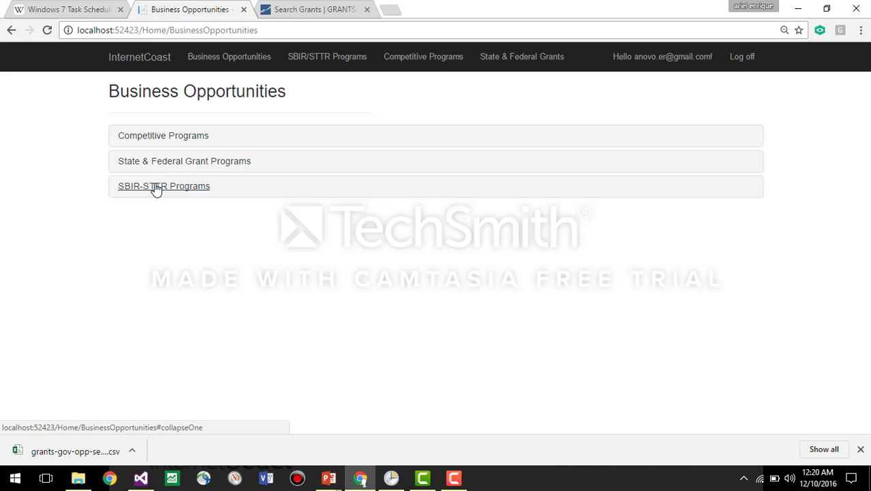
{"action": "mouse_move", "coordinate": [133, 427]}
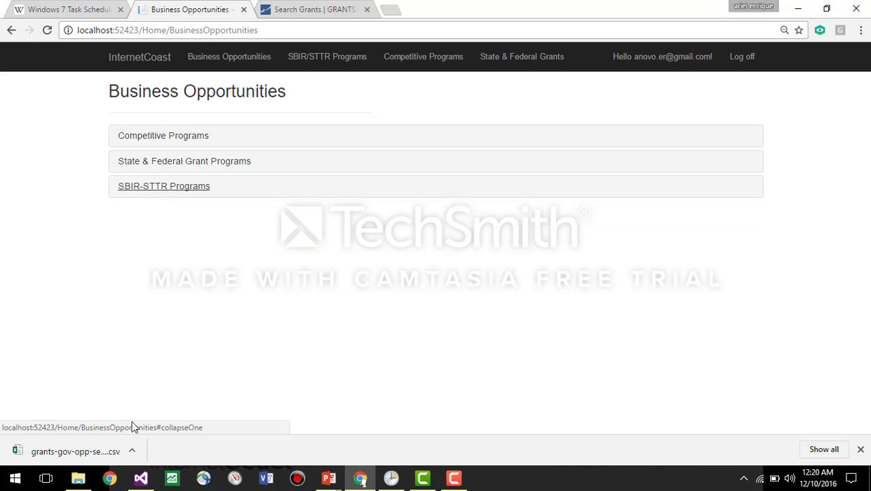
- In Solution Explorer, expand InternetCoast.Connectors and show the context menu for the DOD project
{"action": "left_click", "coordinate": [140, 477]}
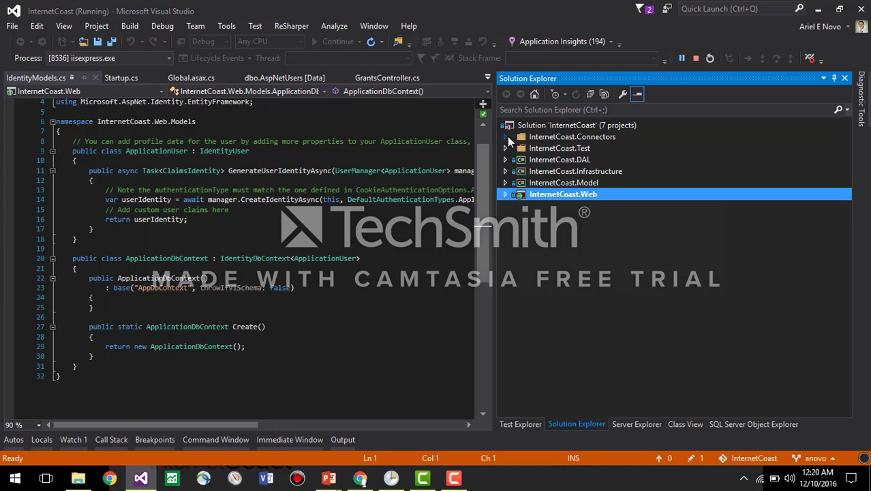
{"action": "left_click", "coordinate": [507, 136]}
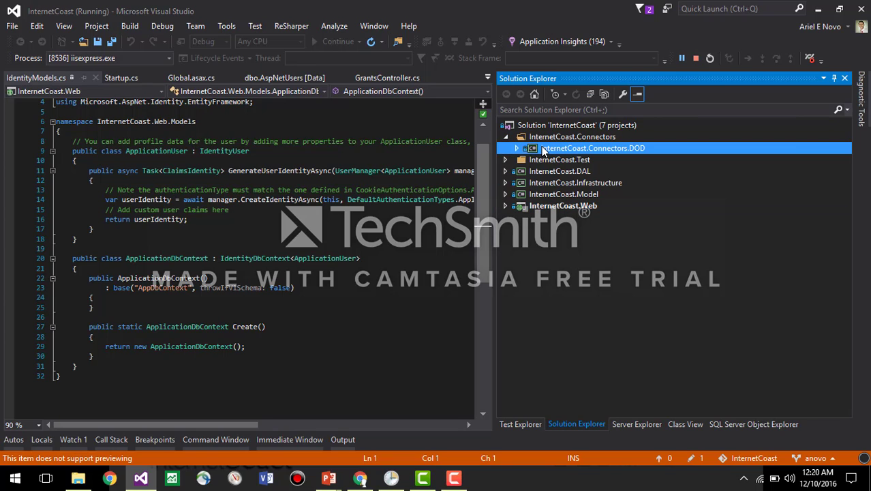
{"action": "right_click", "coordinate": [592, 148]}
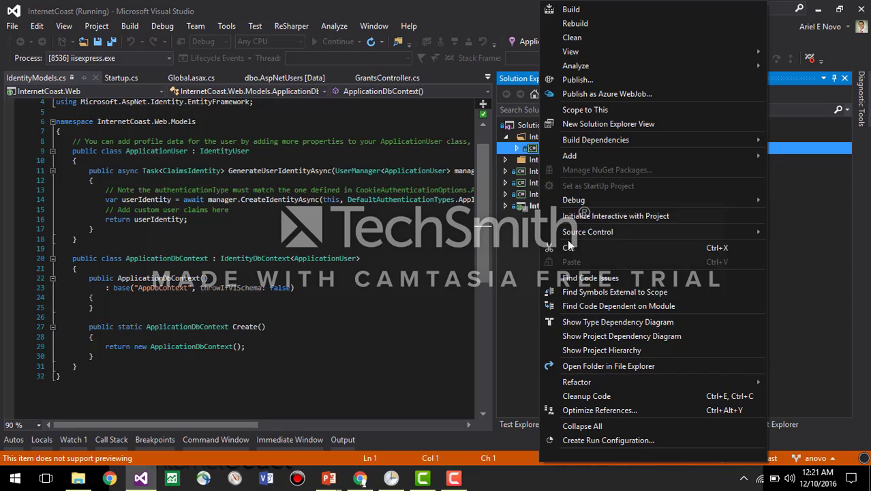
- Browse to the DOD project's bin\Debug folder and select InternetCoast.Conectors.DOD.exe
{"action": "left_click", "coordinate": [608, 365]}
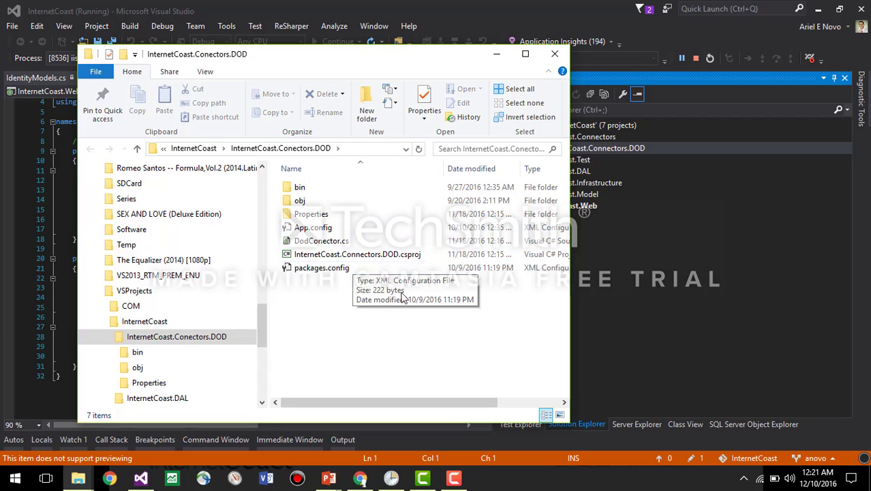
{"action": "mouse_move", "coordinate": [436, 267]}
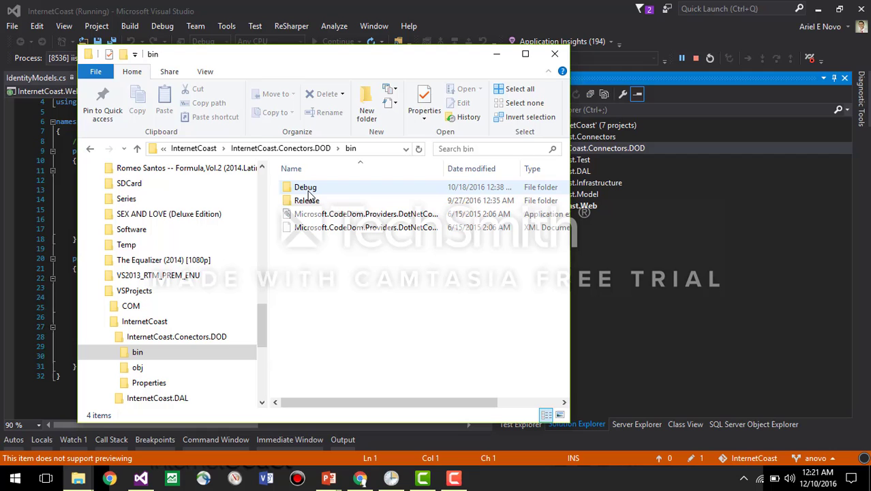
{"action": "mouse_move", "coordinate": [306, 199]}
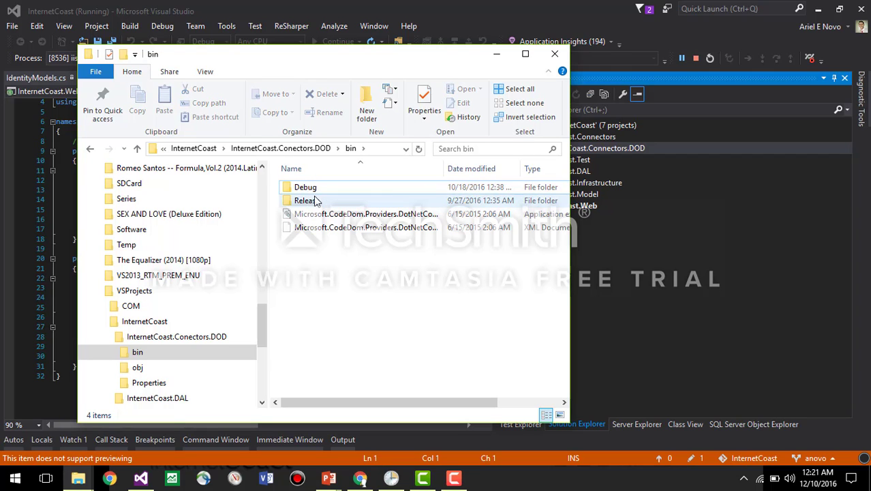
{"action": "double_click", "coordinate": [306, 187]}
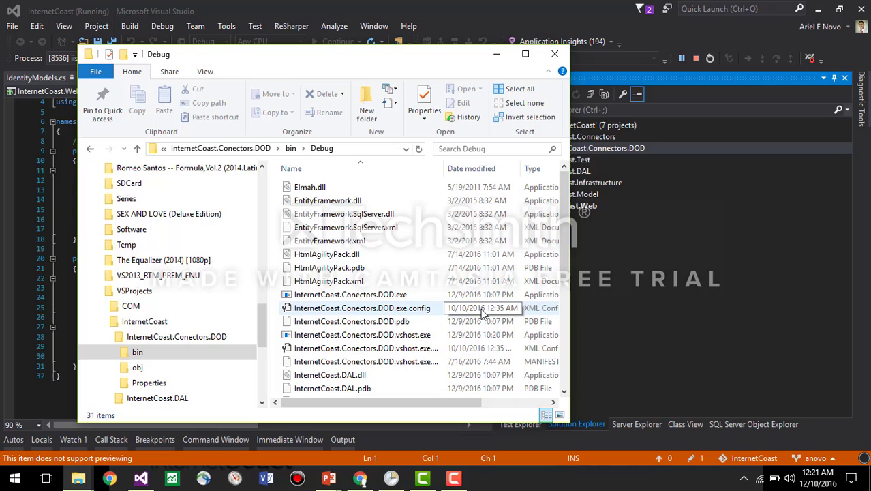
{"action": "mouse_move", "coordinate": [374, 312]}
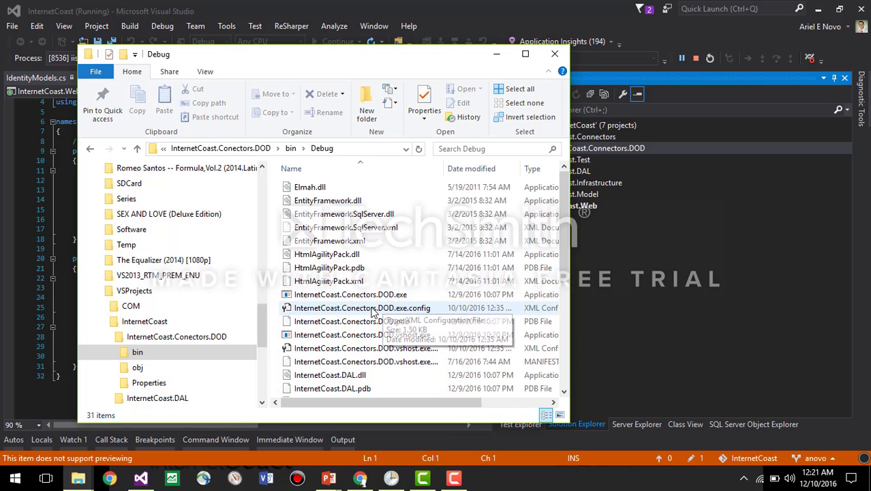
{"action": "mouse_move", "coordinate": [365, 308]}
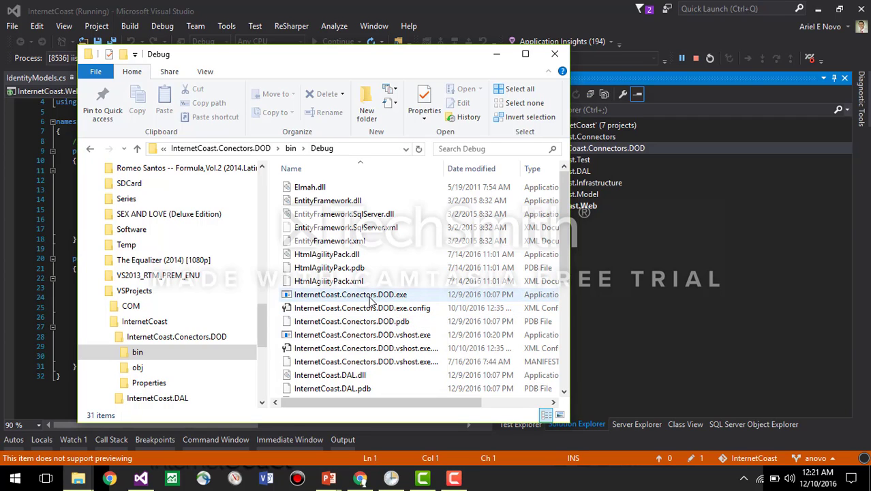
{"action": "left_click", "coordinate": [363, 308]}
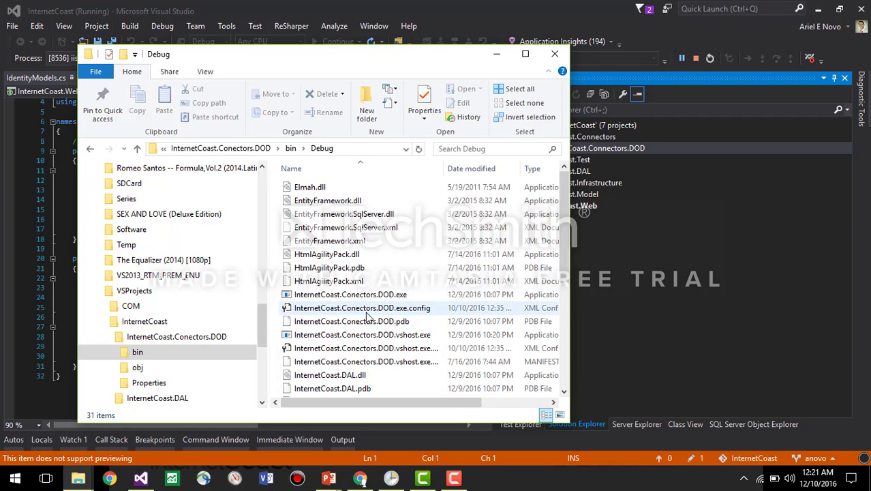
{"action": "left_click", "coordinate": [350, 295]}
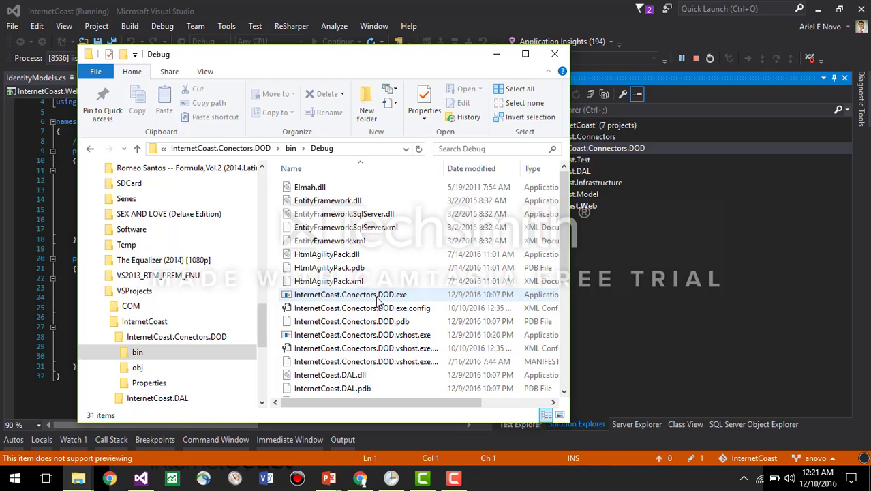
- Run InternetCoast.Conectors.DOD.exe, let it finish, and return to Business Opportunities in Chrome
{"action": "double_click", "coordinate": [350, 295]}
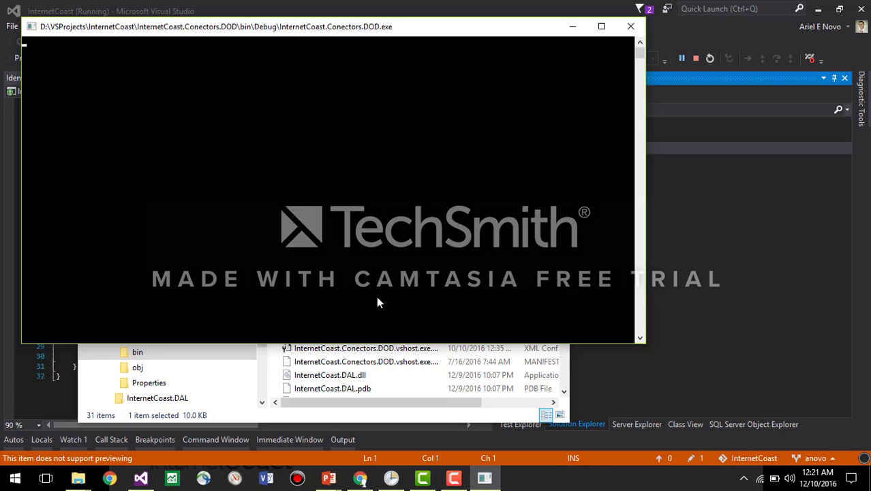
{"action": "left_click", "coordinate": [630, 26]}
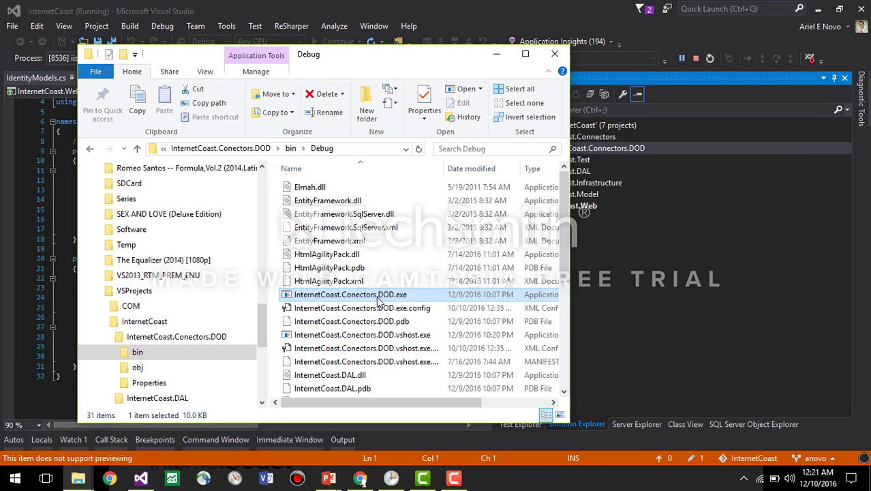
{"action": "mouse_move", "coordinate": [335, 433]}
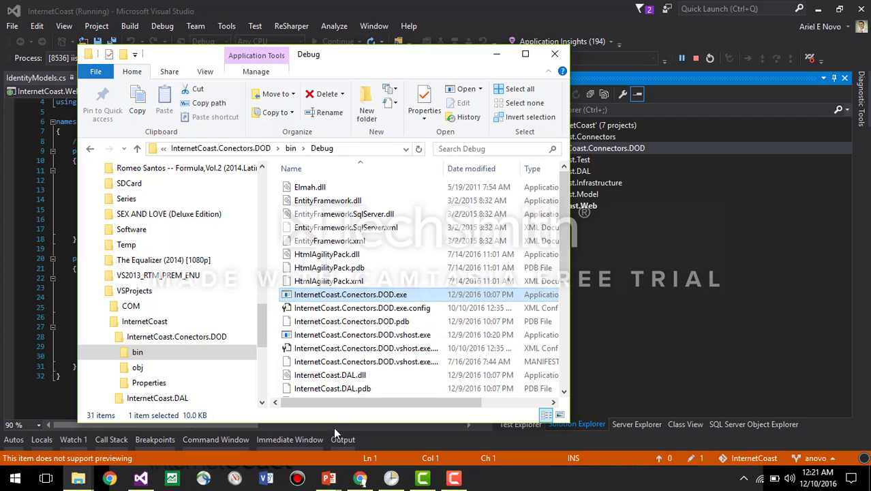
{"action": "left_click", "coordinate": [95, 291]}
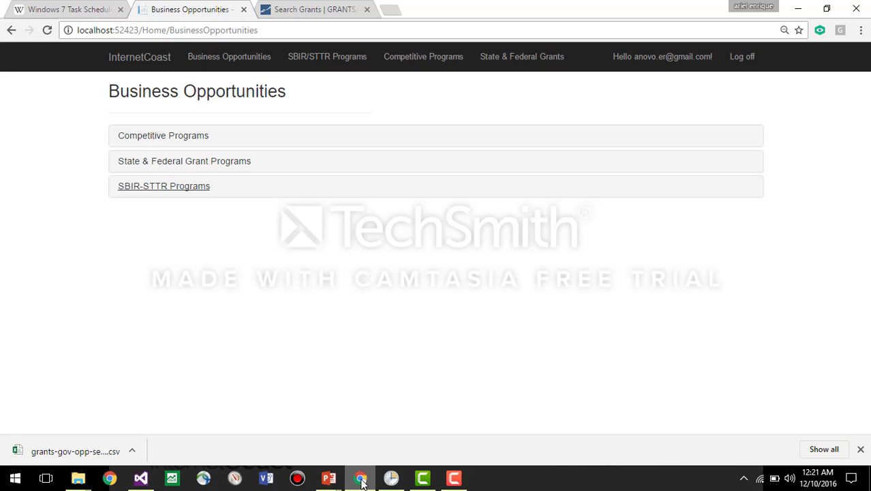
{"action": "mouse_move", "coordinate": [188, 265]}
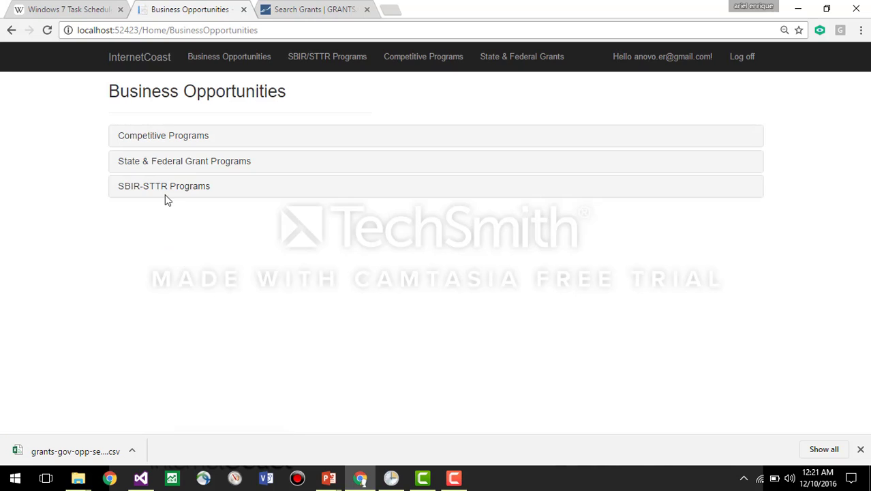
- Expand SBIR-STTR Programs to see the Army A16-101 solicitations, then Competitive Programs
{"action": "left_click", "coordinate": [163, 185]}
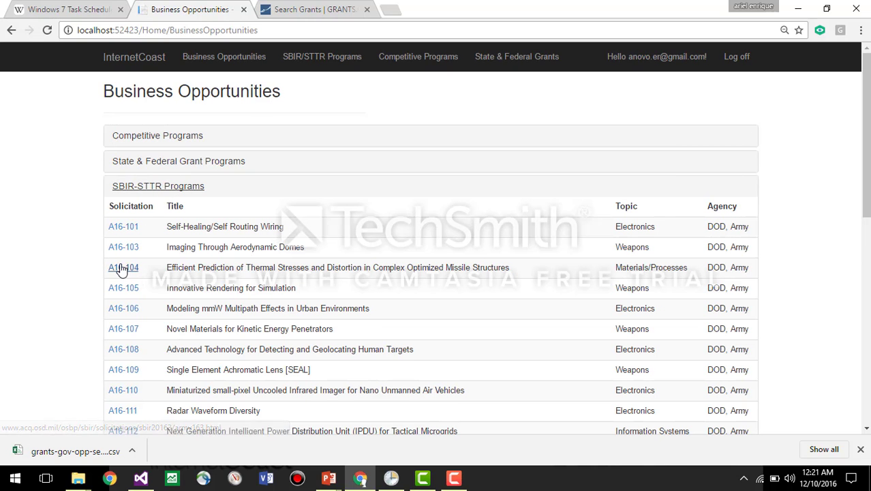
{"action": "scroll", "scroll_direction": "down", "scroll_amount": 3}
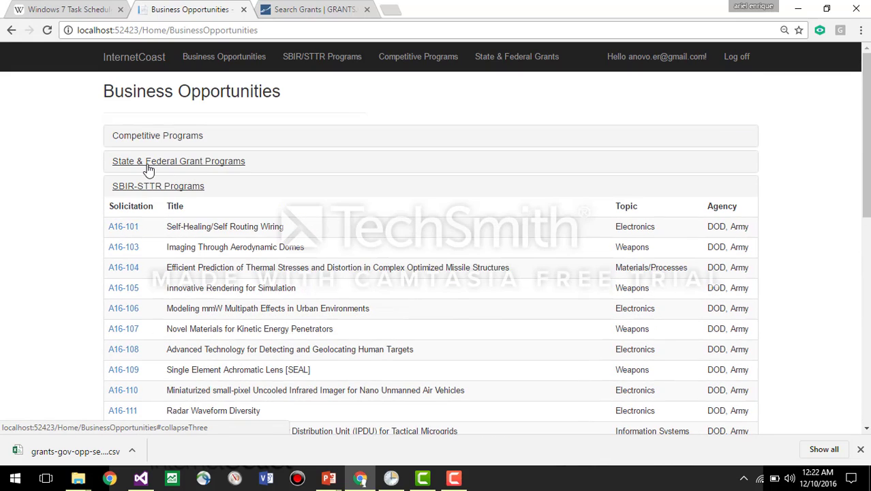
{"action": "left_click", "coordinate": [158, 135]}
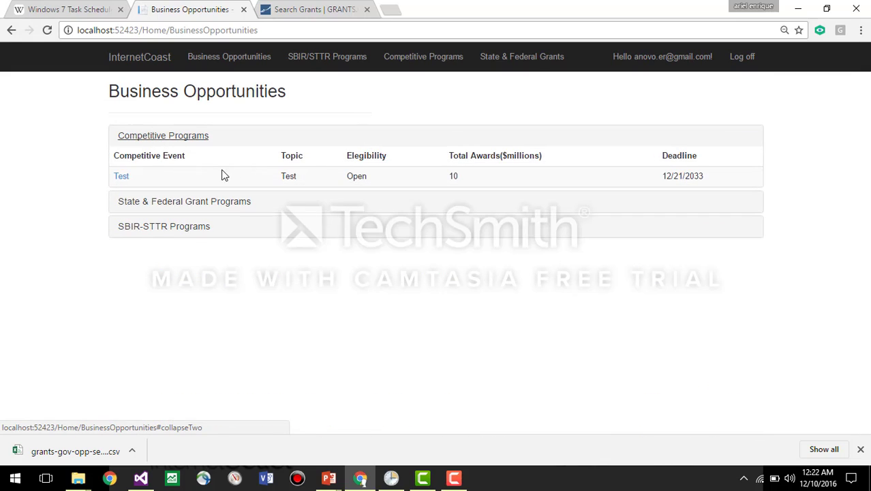
{"action": "mouse_move", "coordinate": [754, 101]}
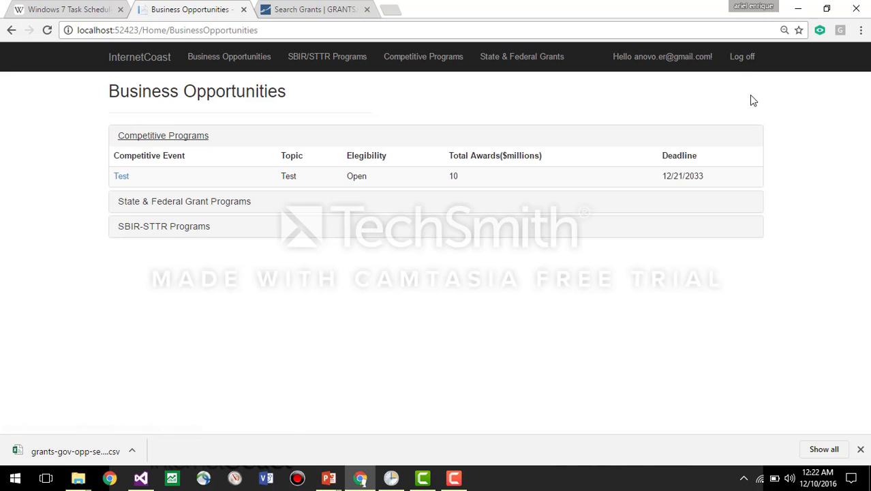